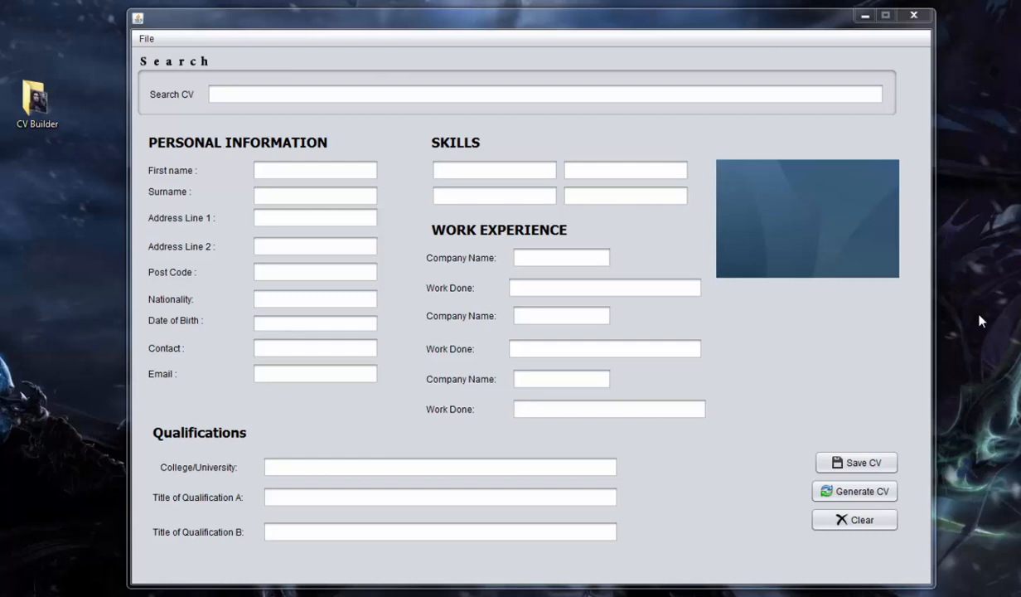
pyautogui.moveTo(347, 150)
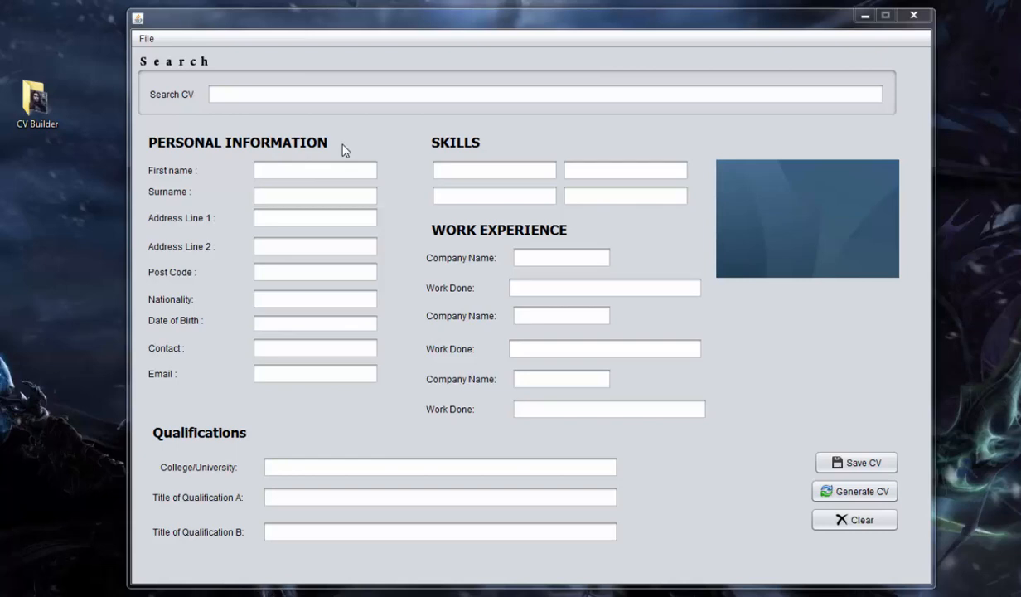
# Step: Load Jon Snow.jpg from the Desktop's CV Builder folder as the CV photo
pyautogui.click(145, 38)
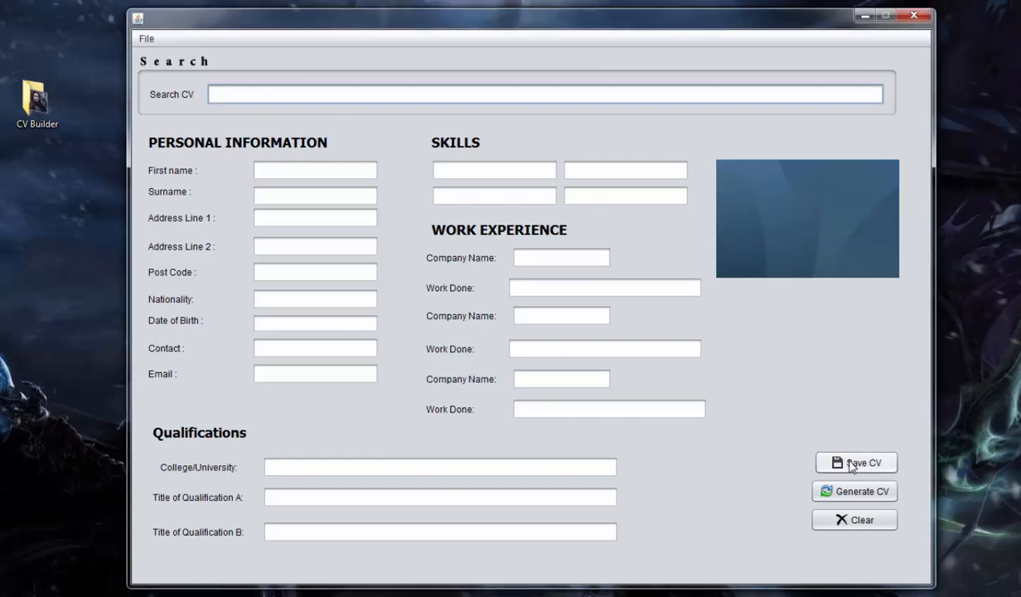
pyautogui.moveTo(708, 461)
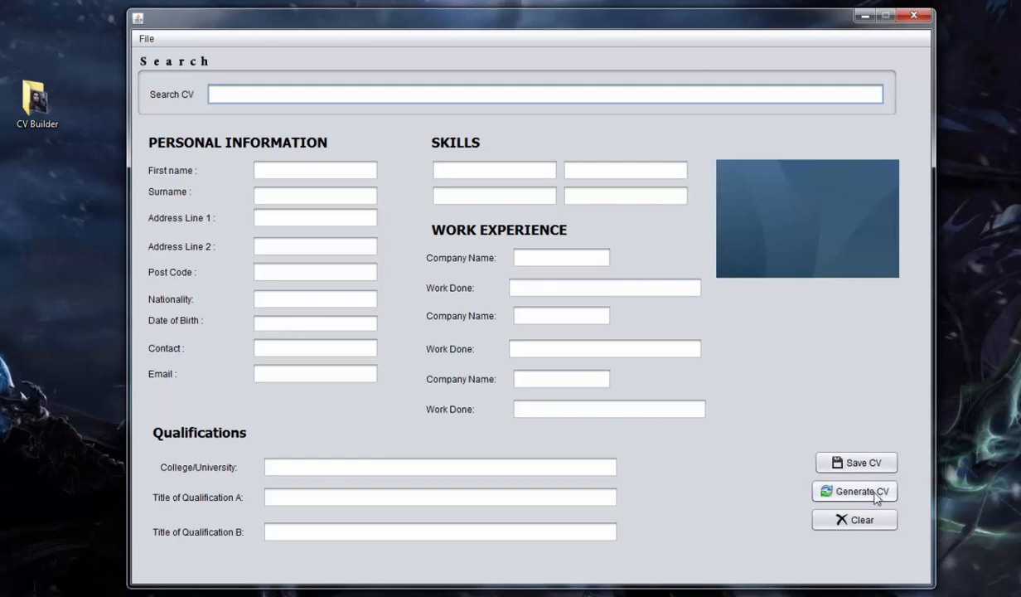
pyautogui.moveTo(832, 458)
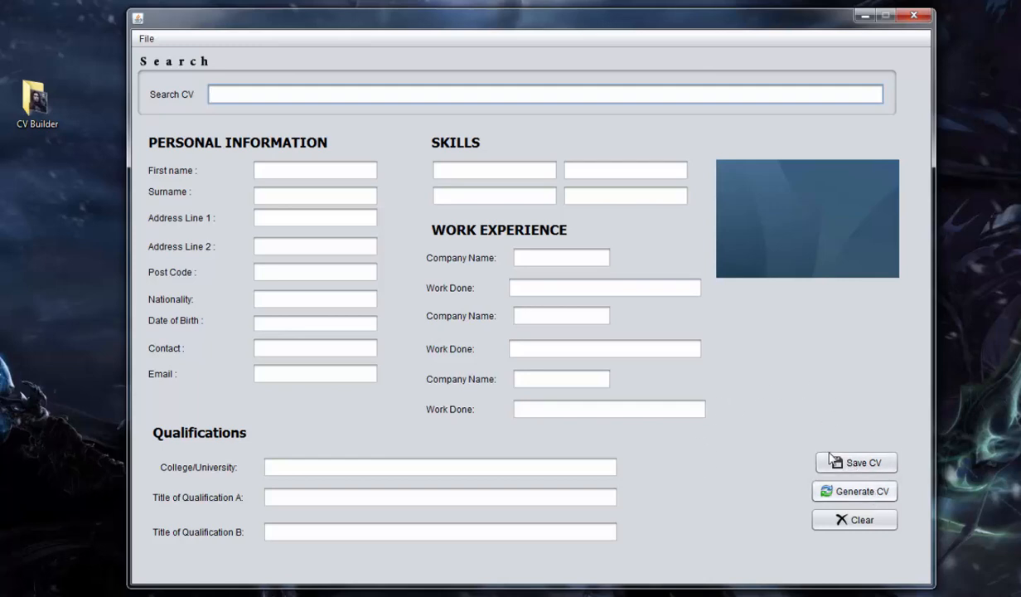
pyautogui.moveTo(811, 395)
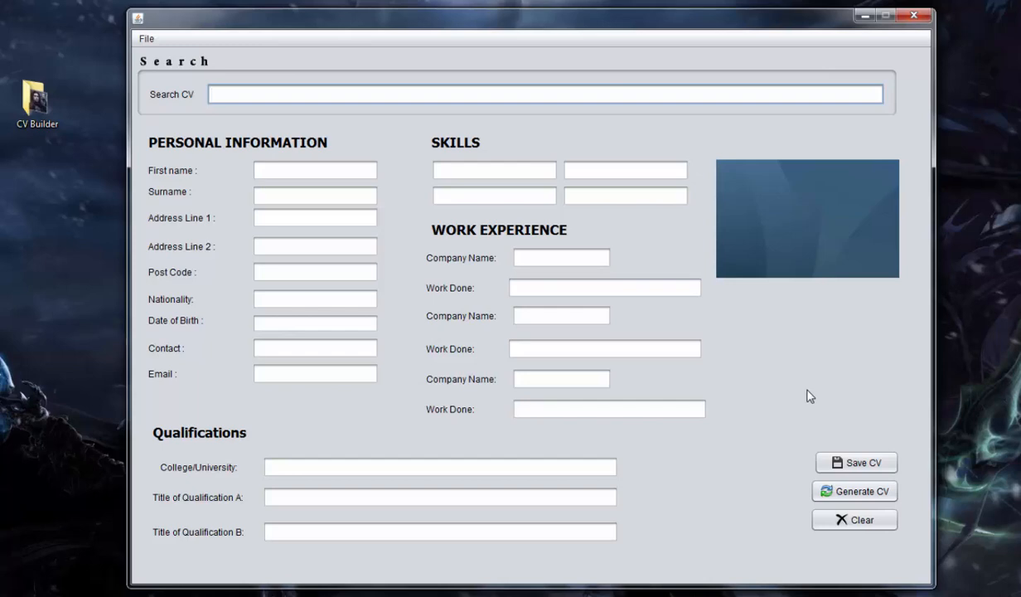
pyautogui.moveTo(739, 364)
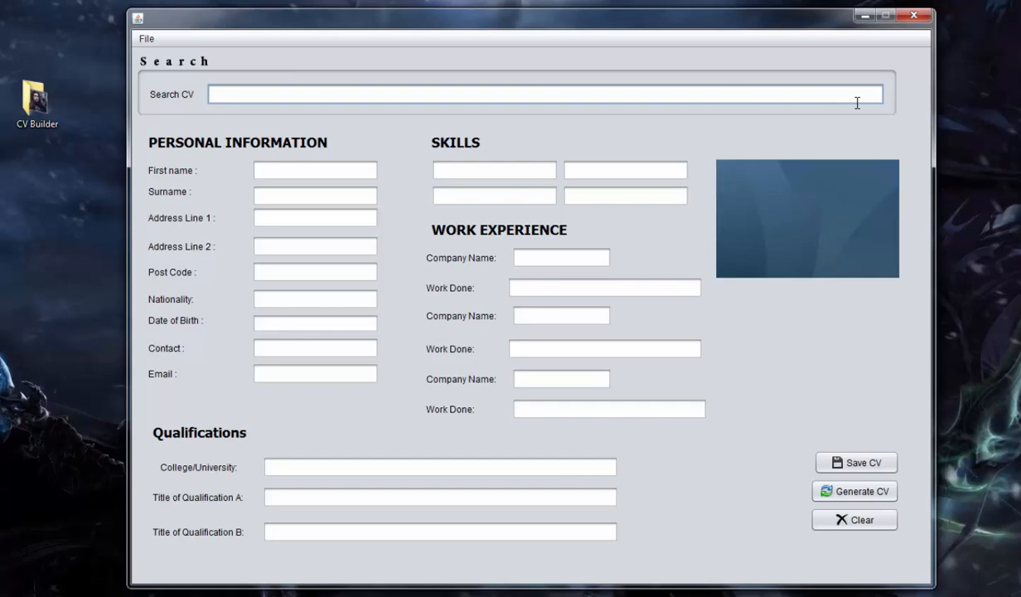
pyautogui.moveTo(193, 102)
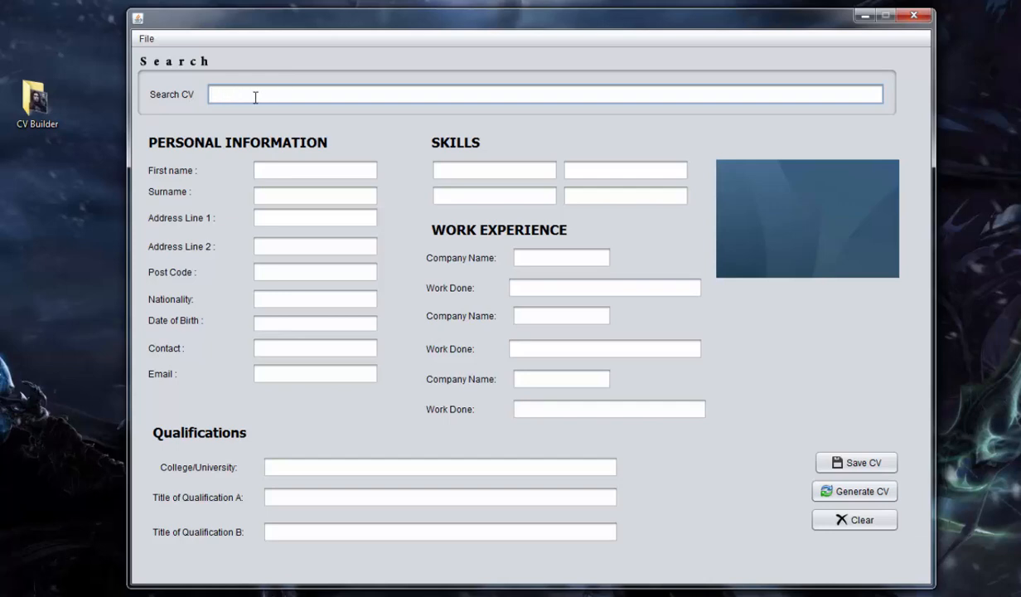
pyautogui.moveTo(847, 317)
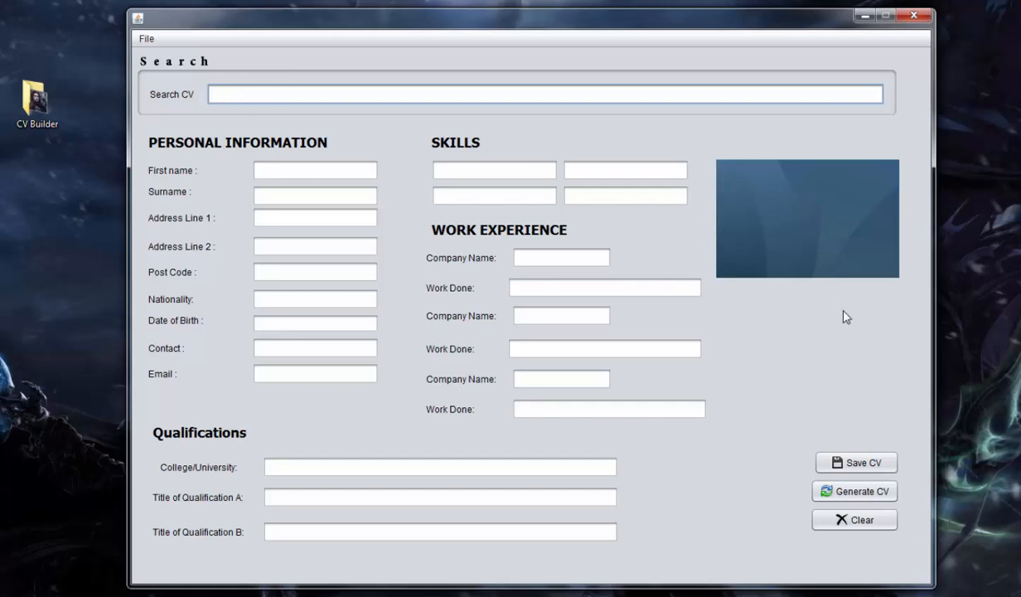
pyautogui.moveTo(779, 289)
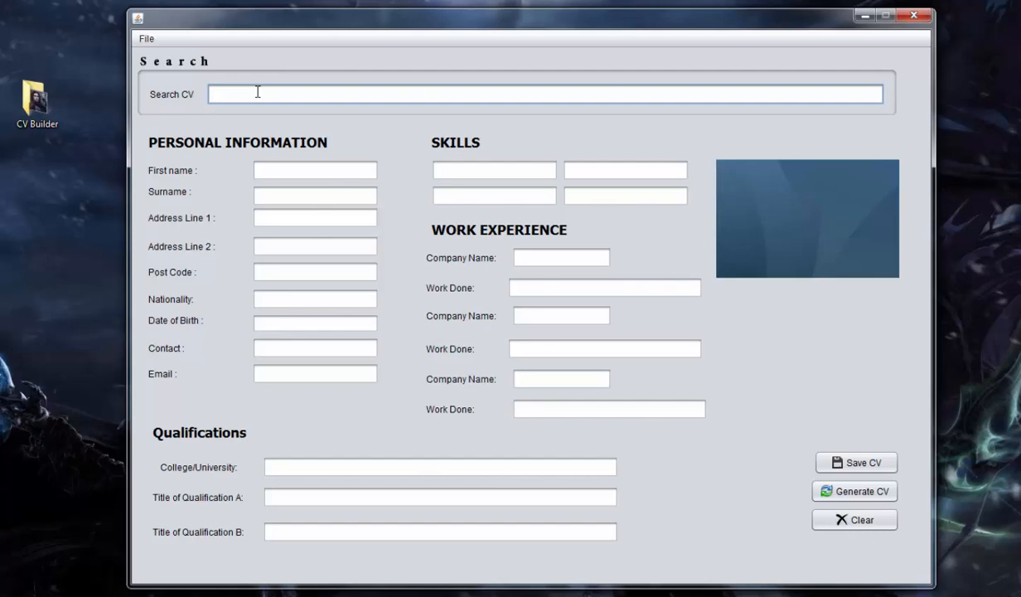
pyautogui.moveTo(315, 142)
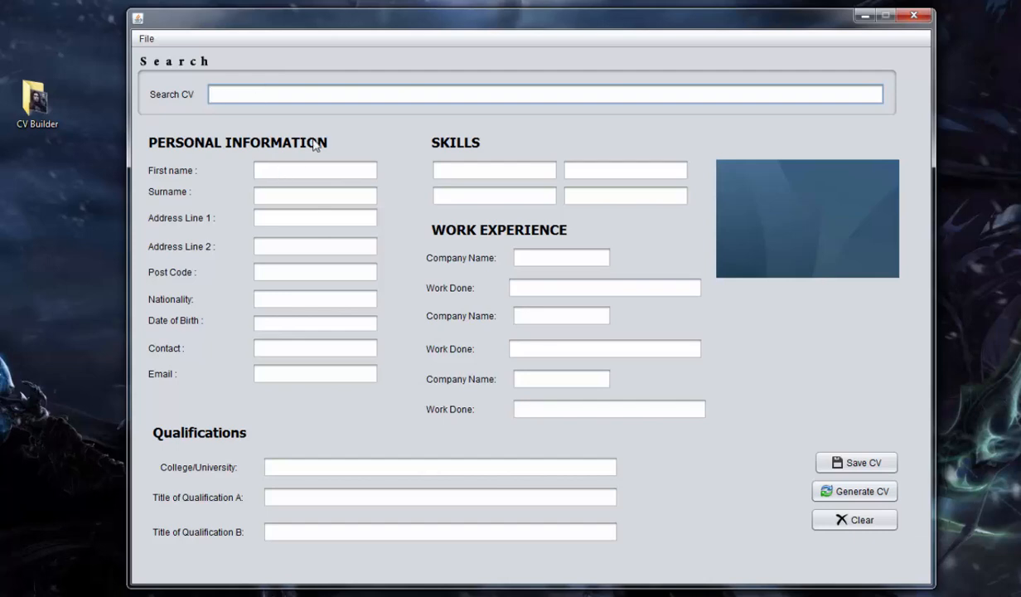
pyautogui.moveTo(135, 56)
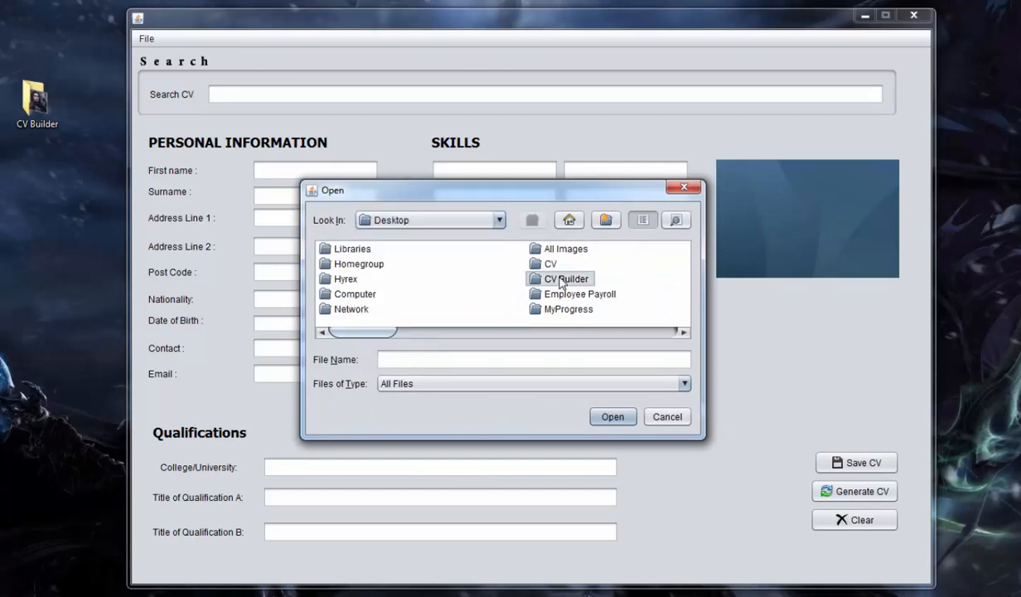
pyautogui.doubleClick(567, 278)
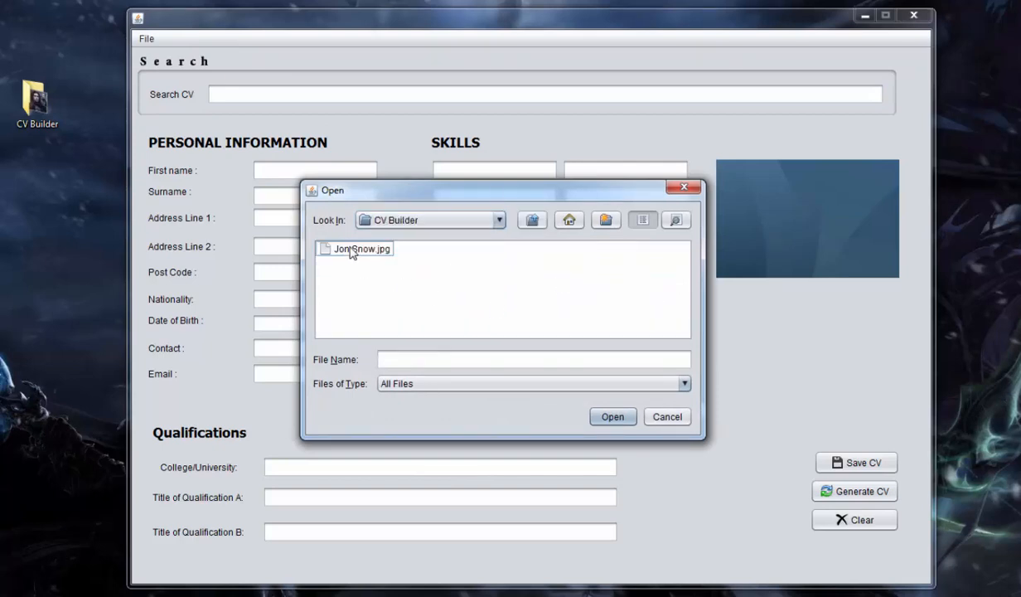
pyautogui.click(361, 249)
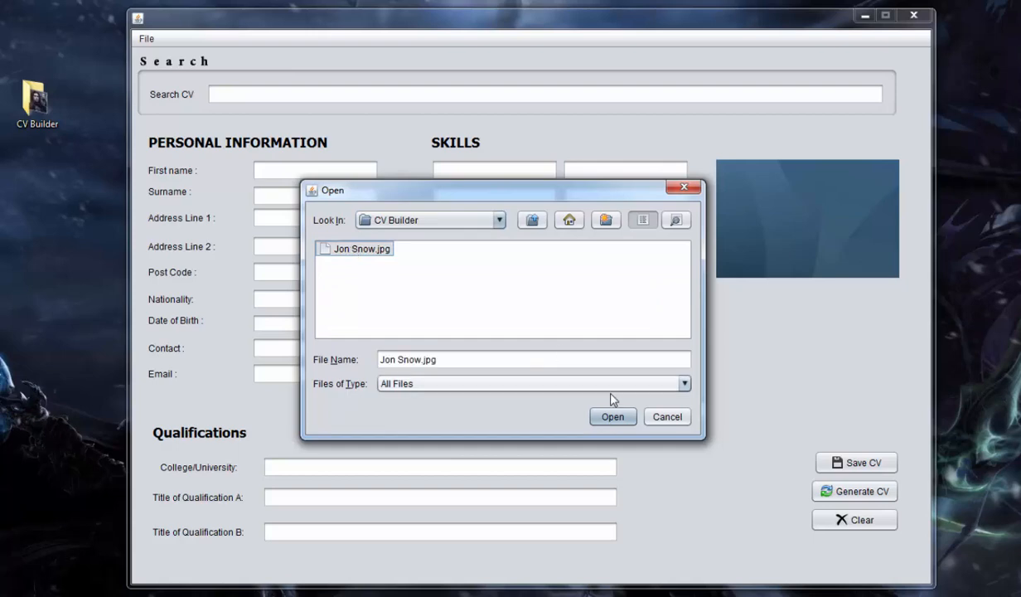
pyautogui.click(614, 416)
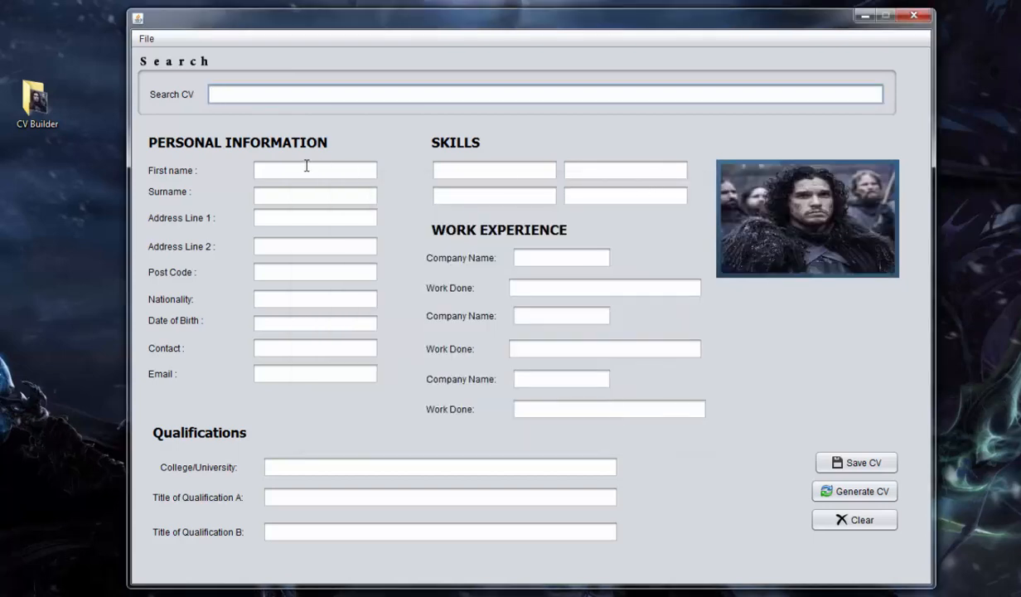
pyautogui.write('J')
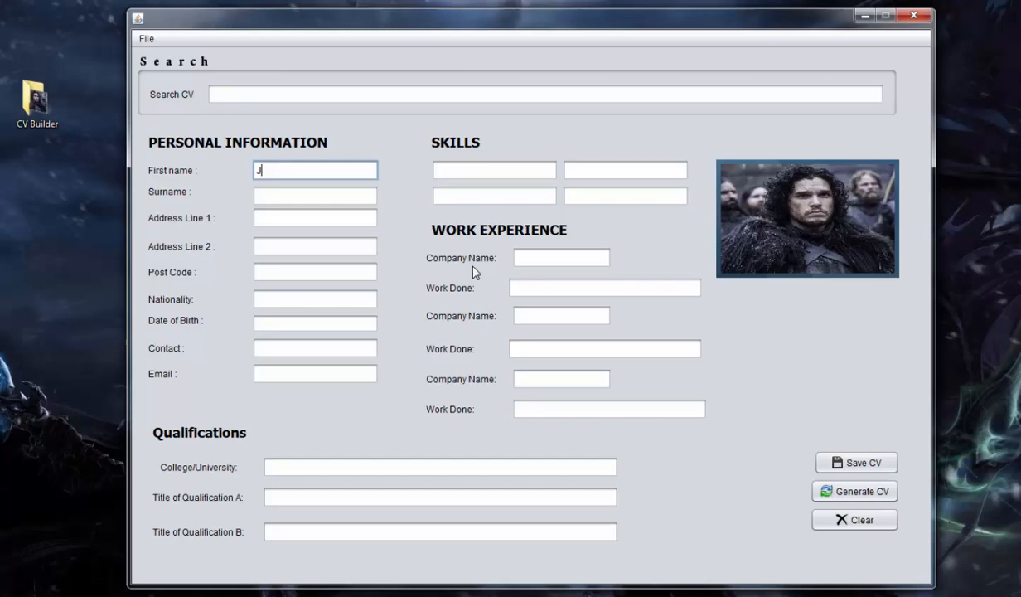
pyautogui.write('on')
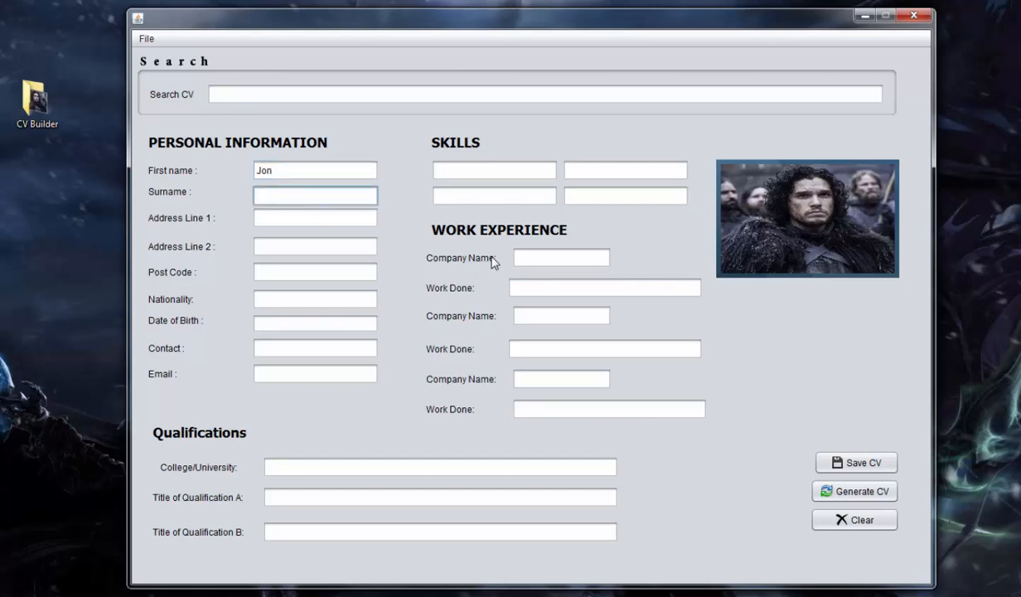
pyautogui.write('Snow')
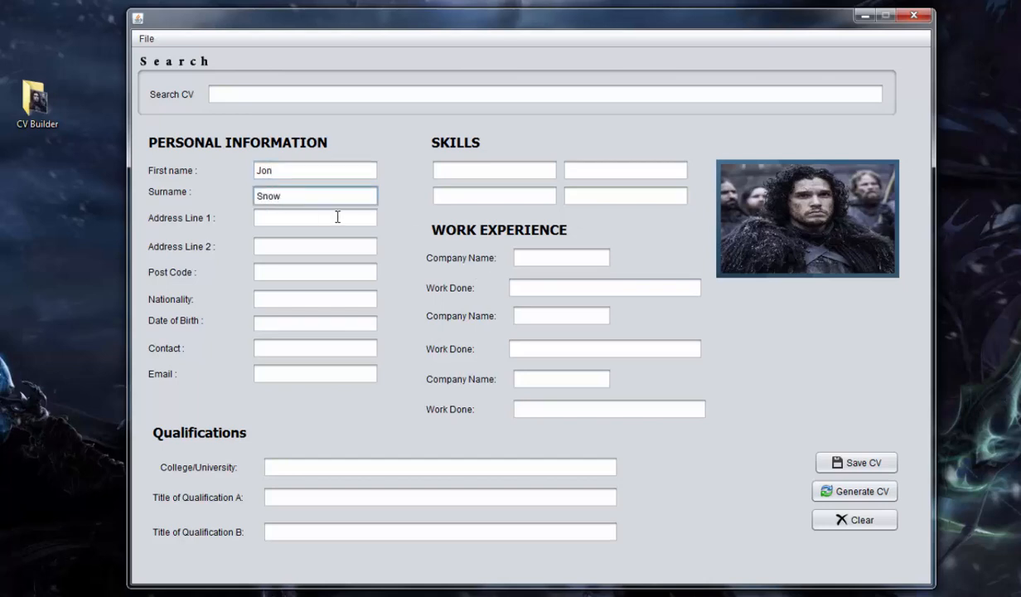
pyautogui.click(315, 217)
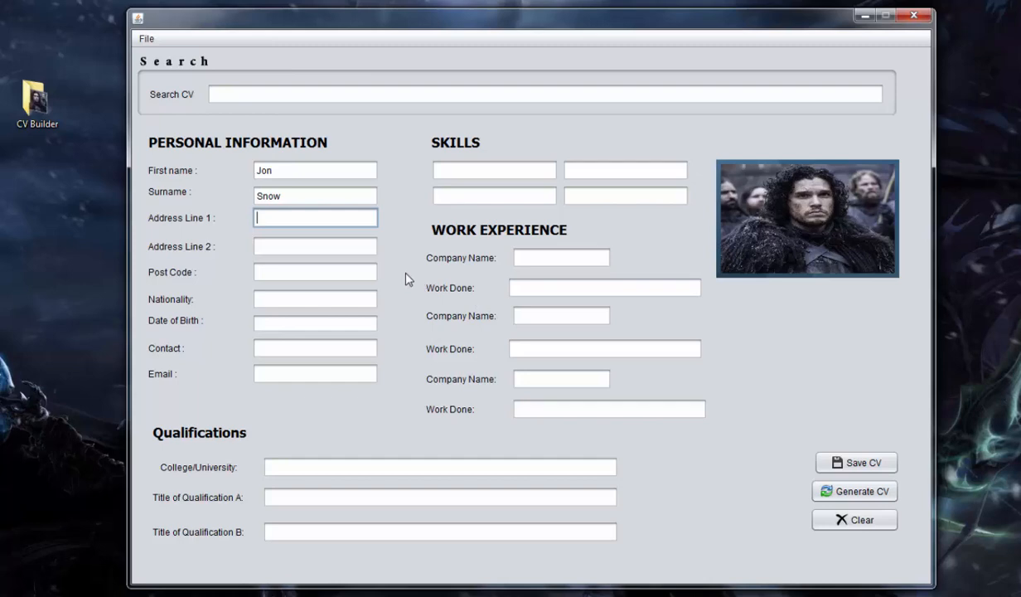
pyautogui.write('Winte')
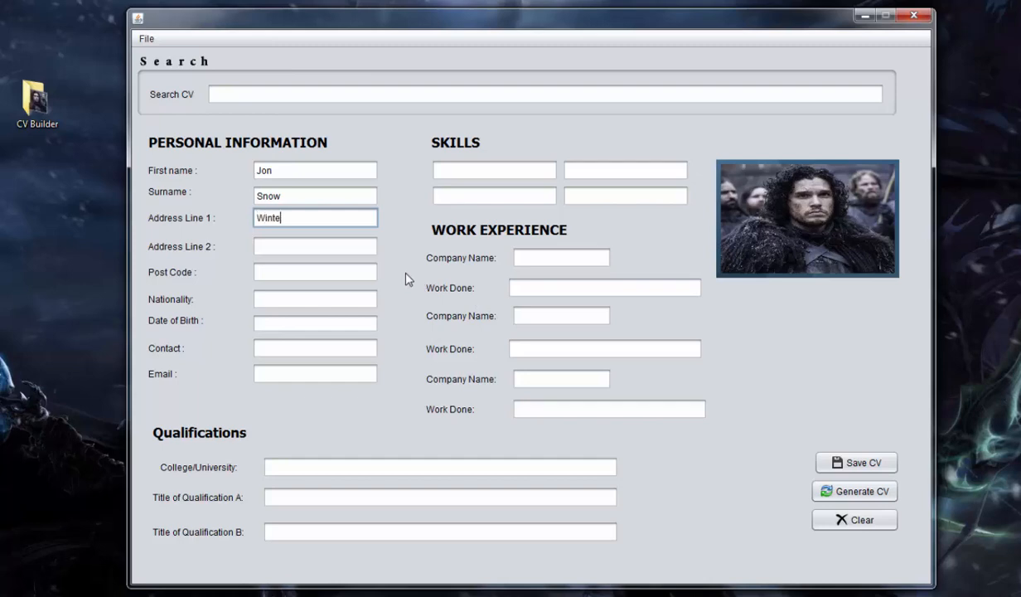
pyautogui.write('rfell')
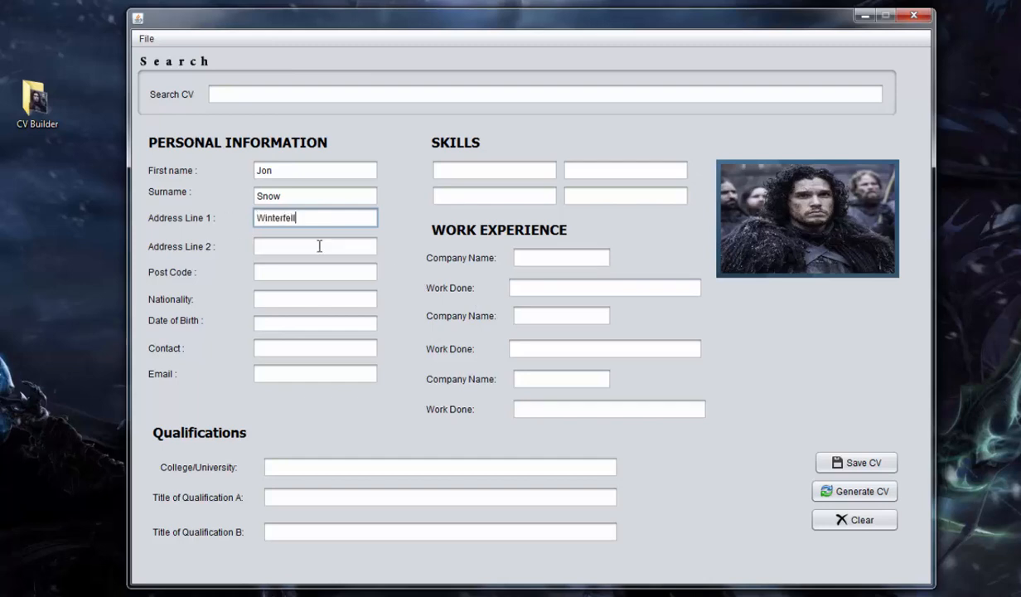
pyautogui.write('Niug')
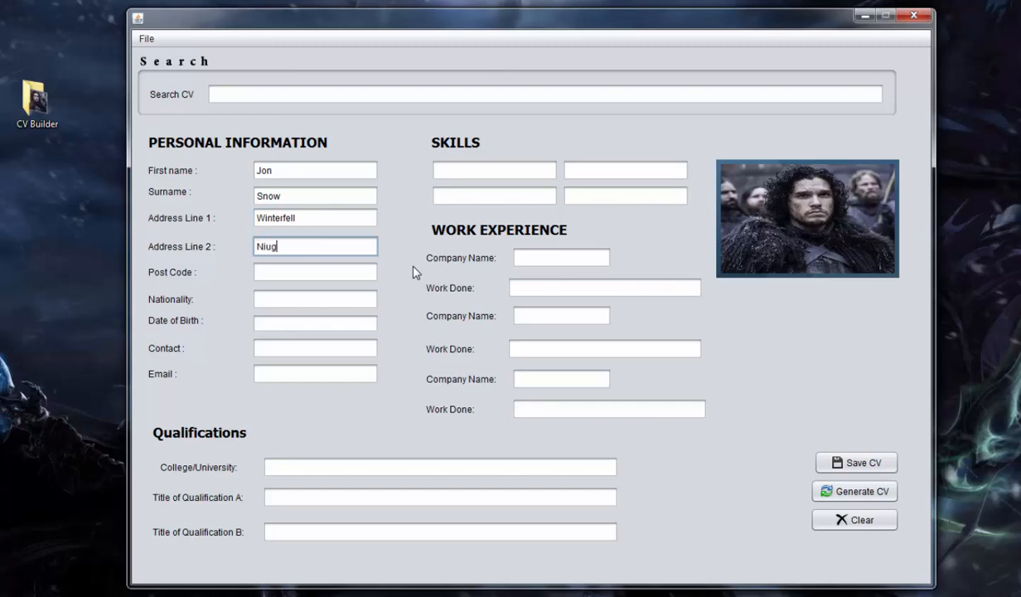
pyautogui.write("Night's")
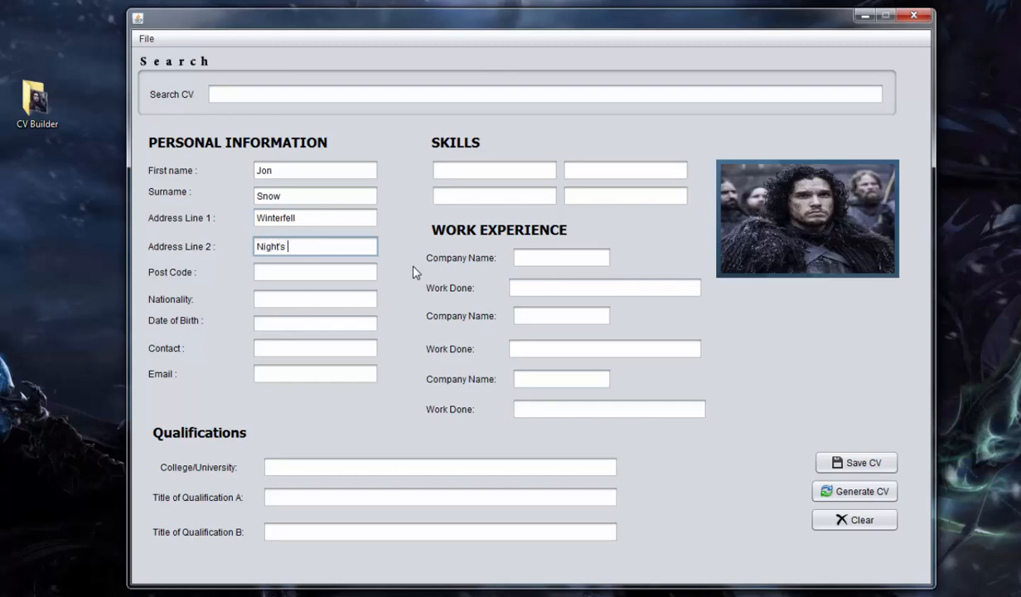
pyautogui.write('Watch')
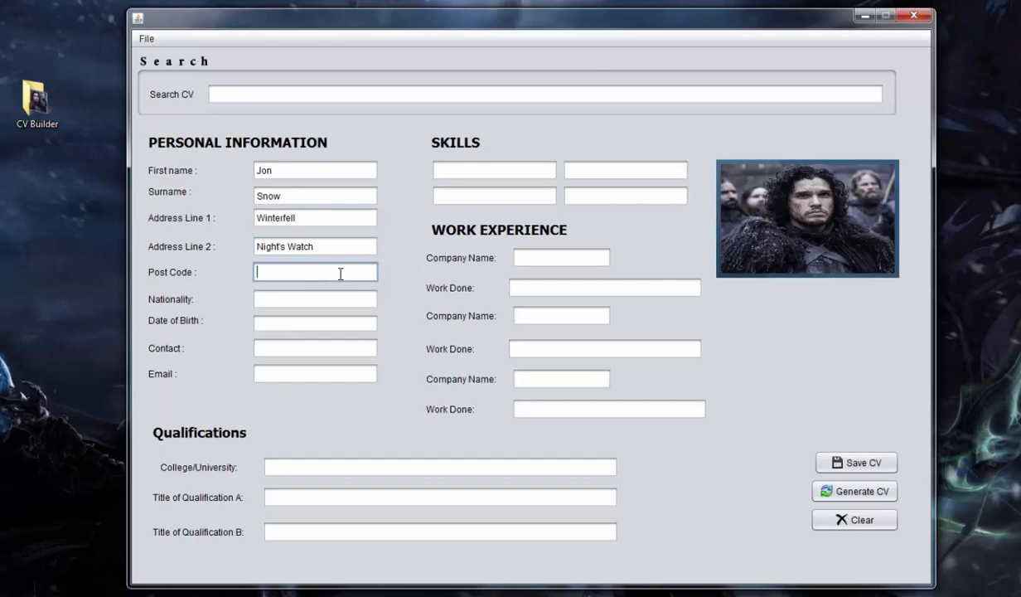
pyautogui.moveTo(418, 286)
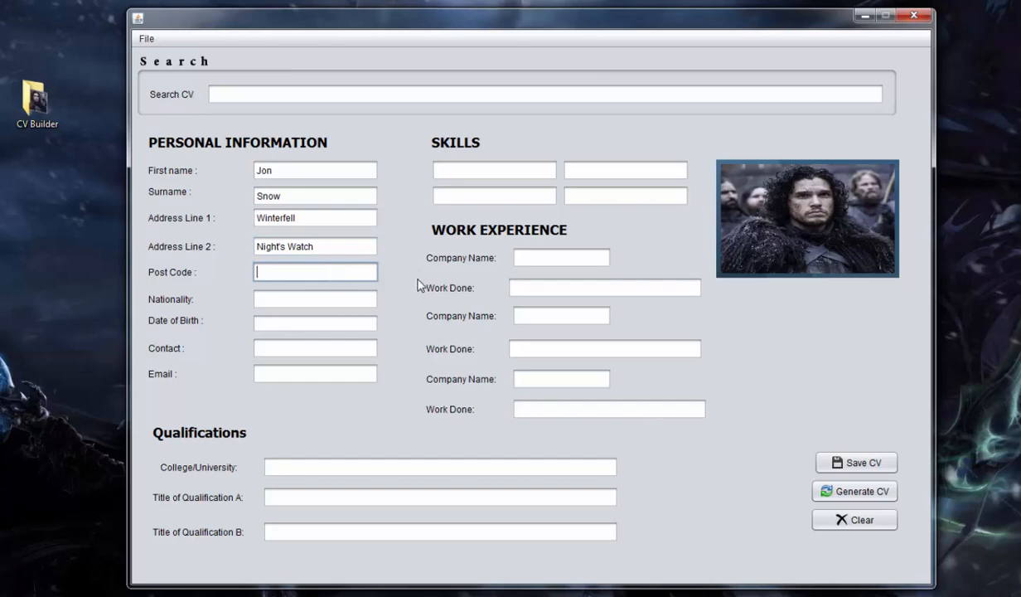
pyautogui.write('??????')
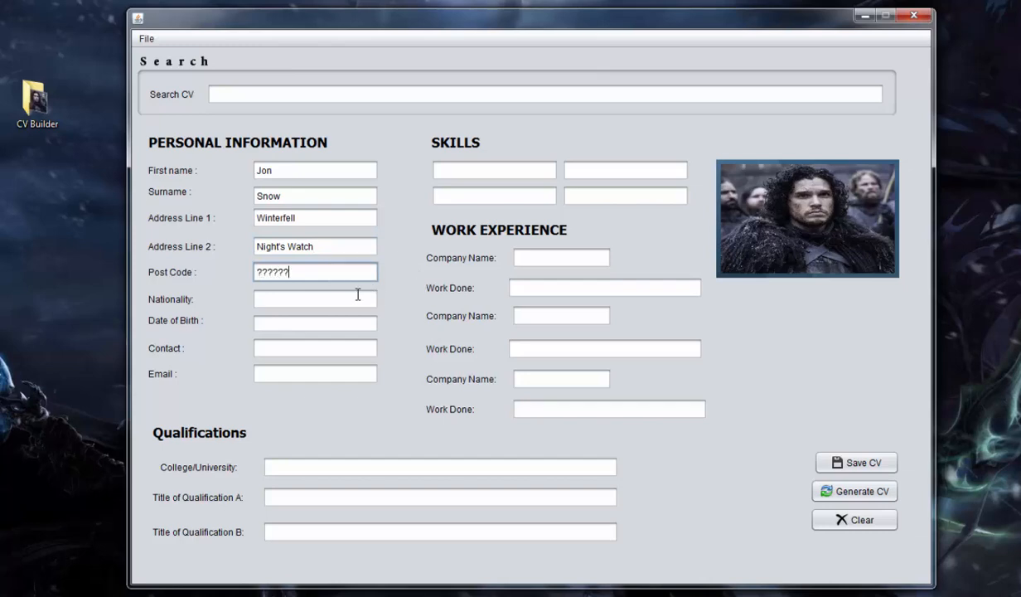
pyautogui.write('UN')
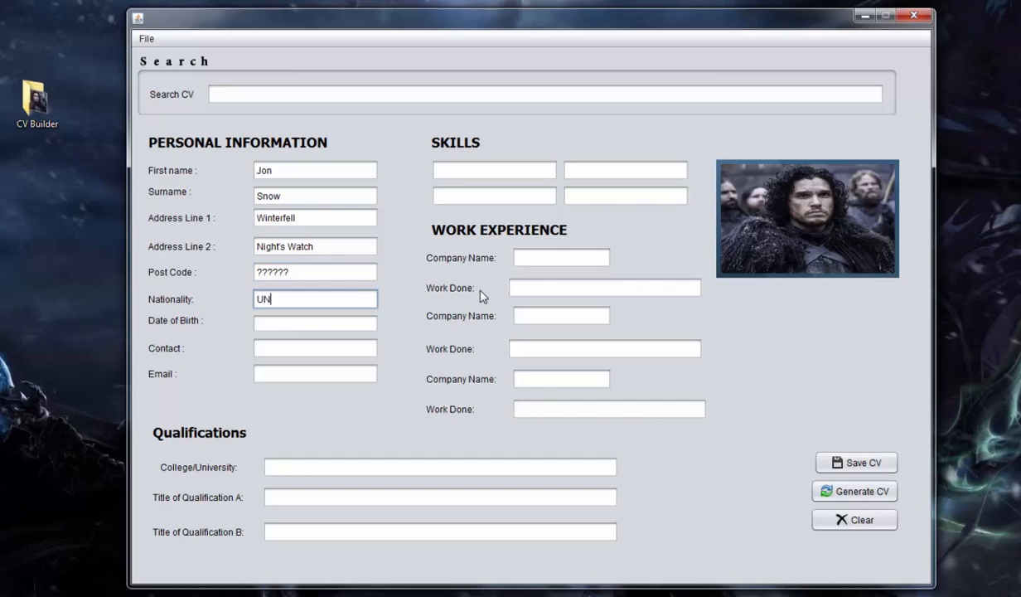
pyautogui.write('KNOWN')
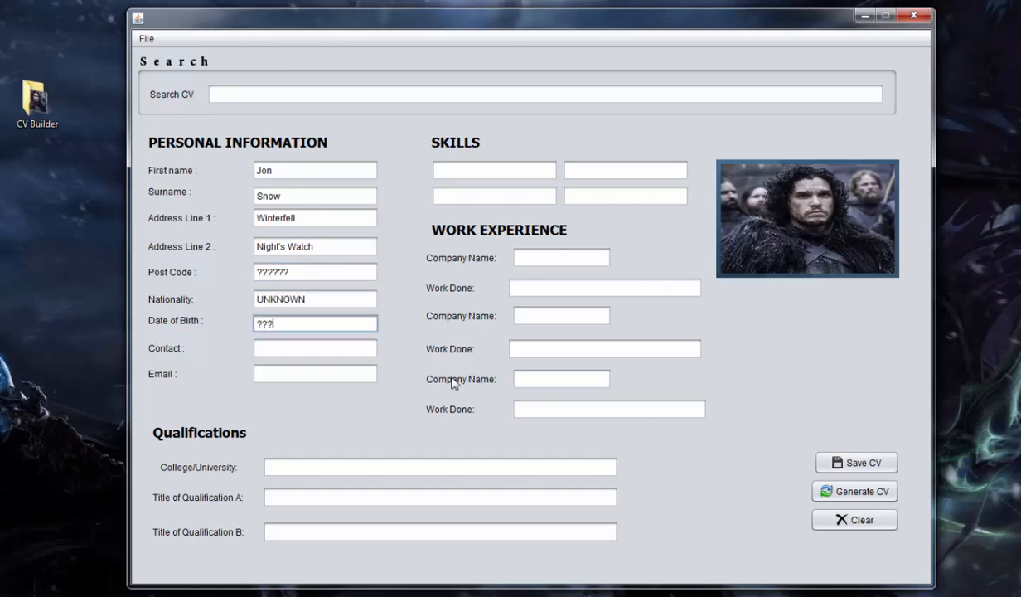
pyautogui.click(315, 348)
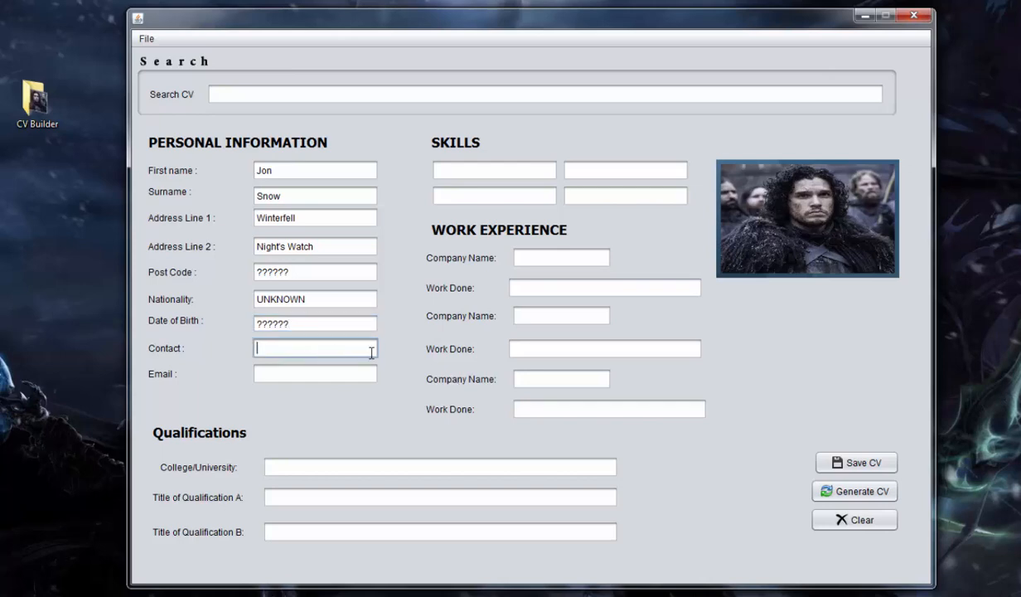
pyautogui.write('Ra')
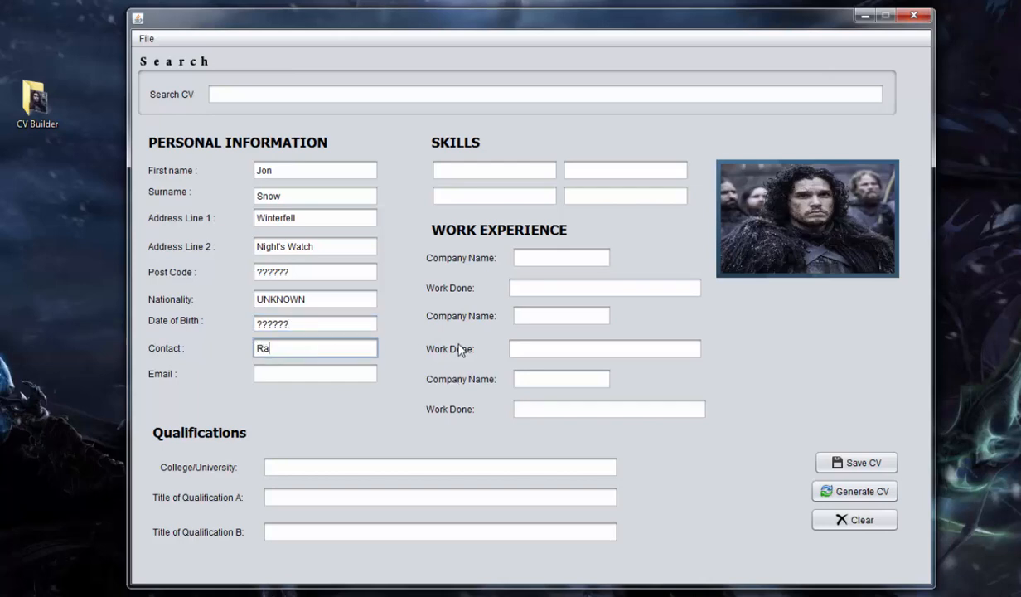
pyautogui.click(315, 375)
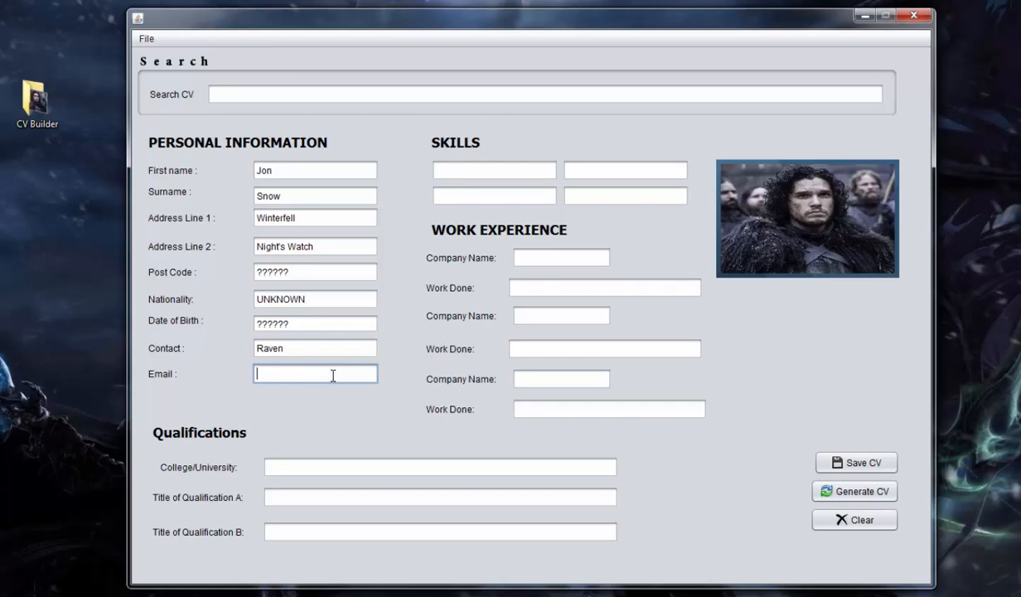
pyautogui.moveTo(398, 408)
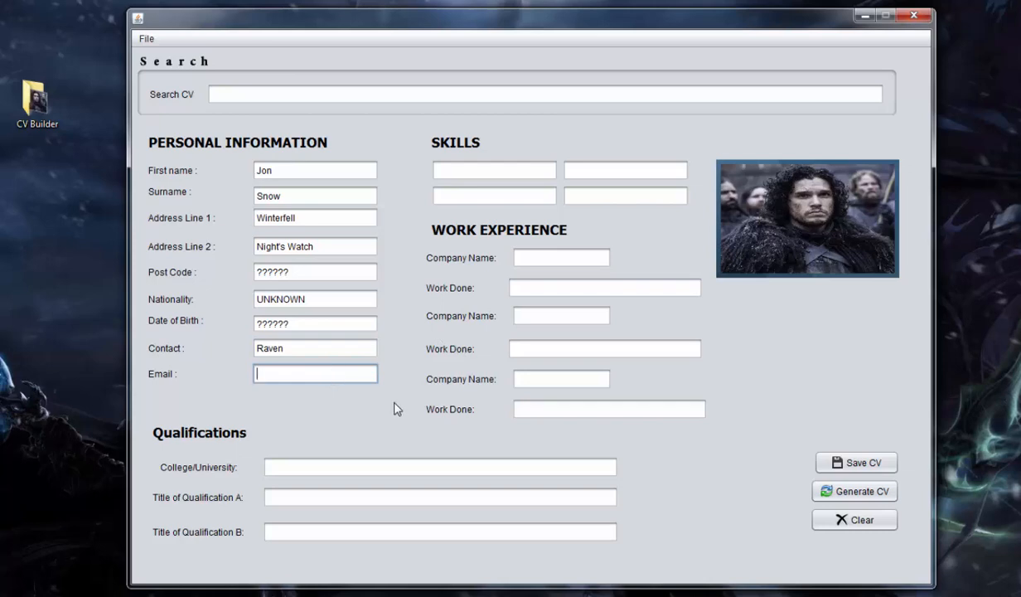
pyautogui.write('Jon')
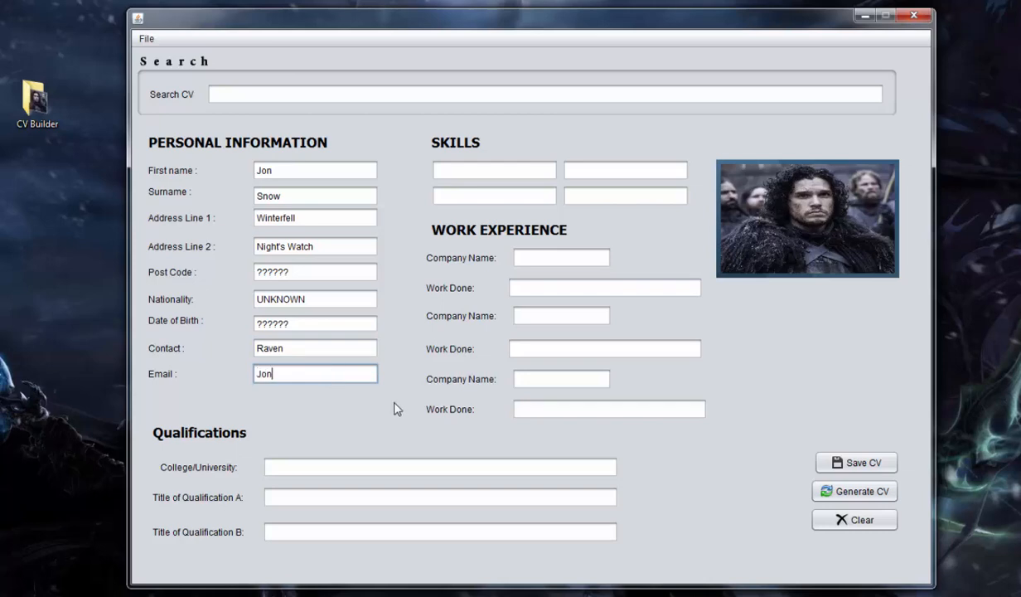
pyautogui.write('@')
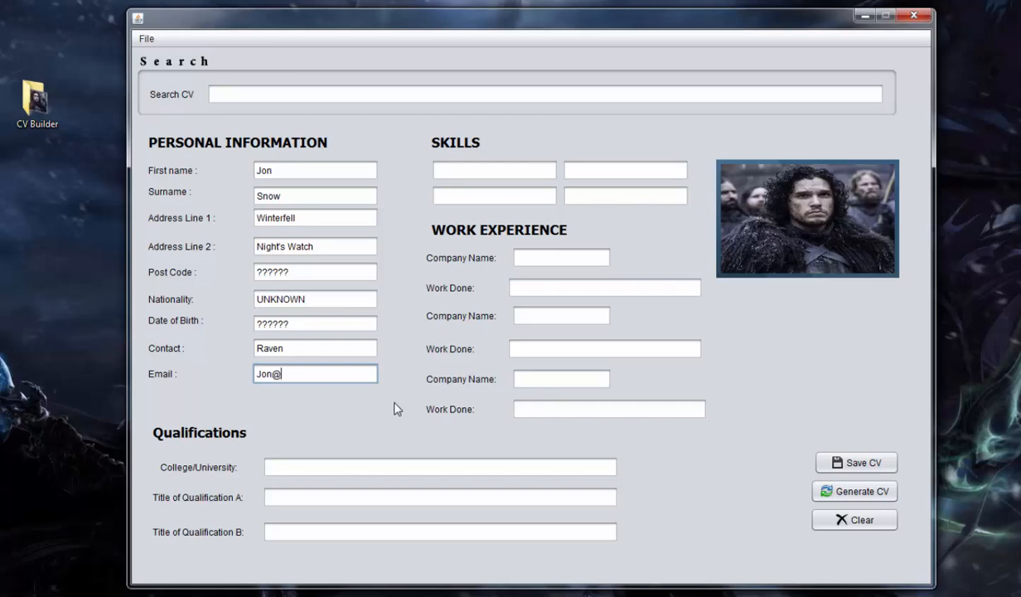
pyautogui.write('Winterfell')
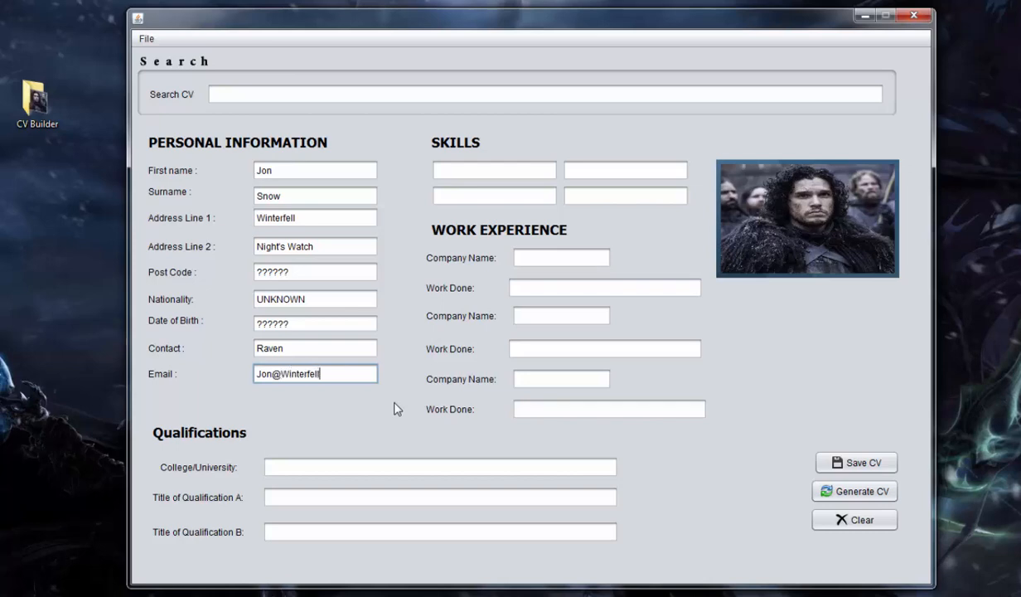
pyautogui.write('.com')
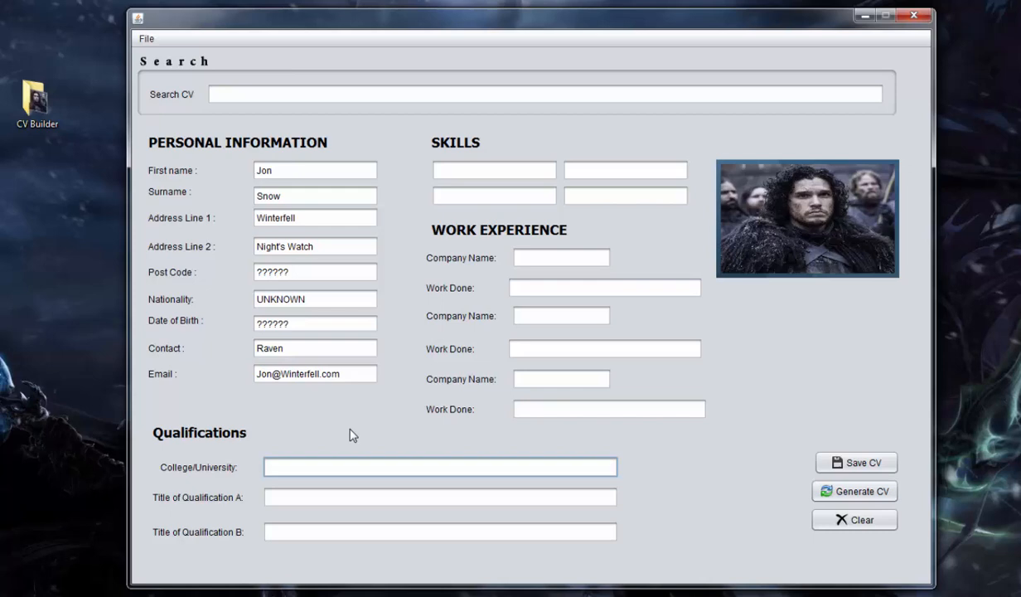
pyautogui.write('Night')
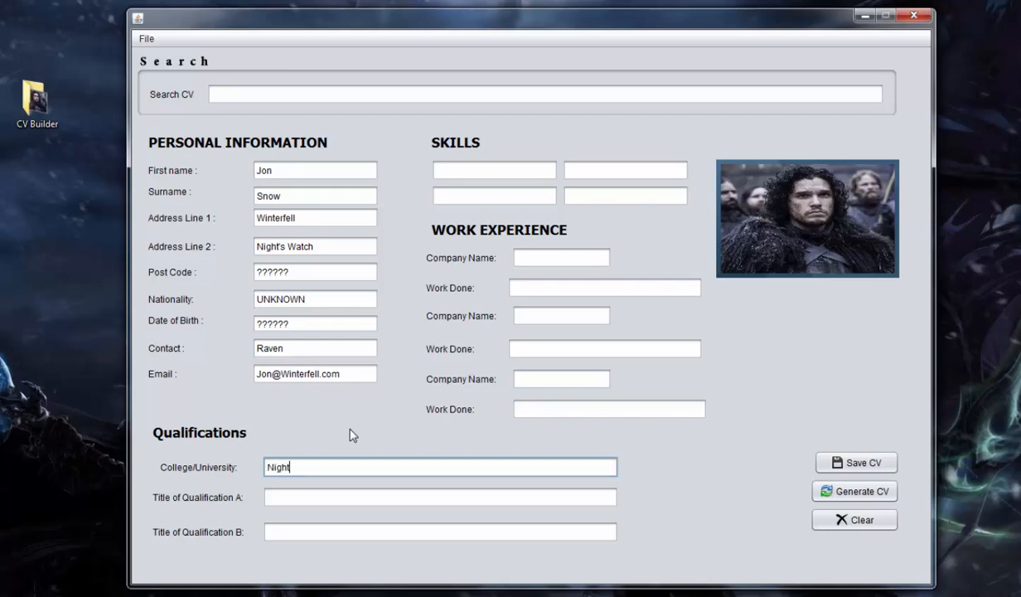
pyautogui.write("'s Watch")
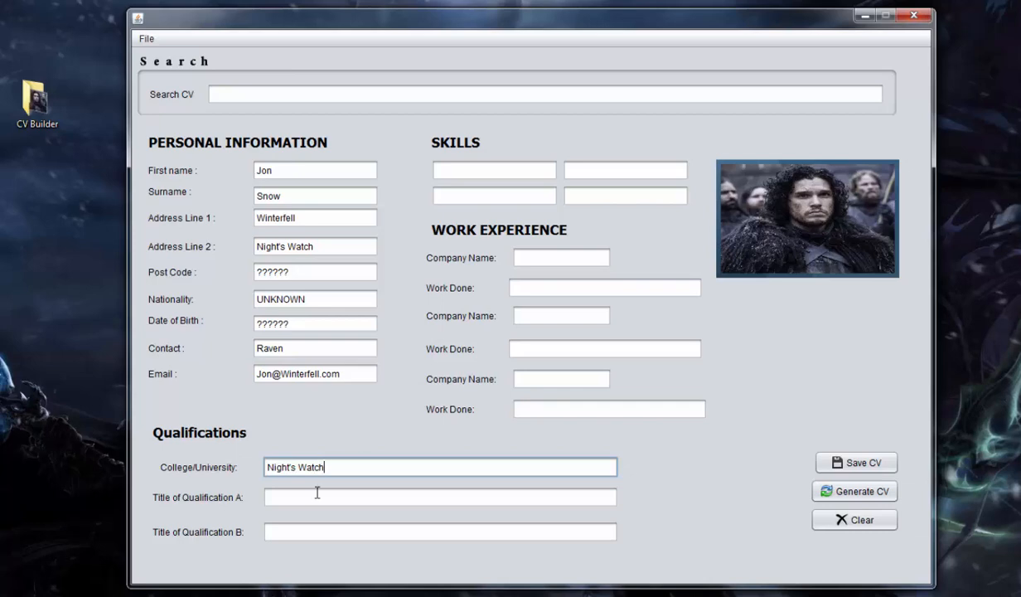
pyautogui.click(441, 497)
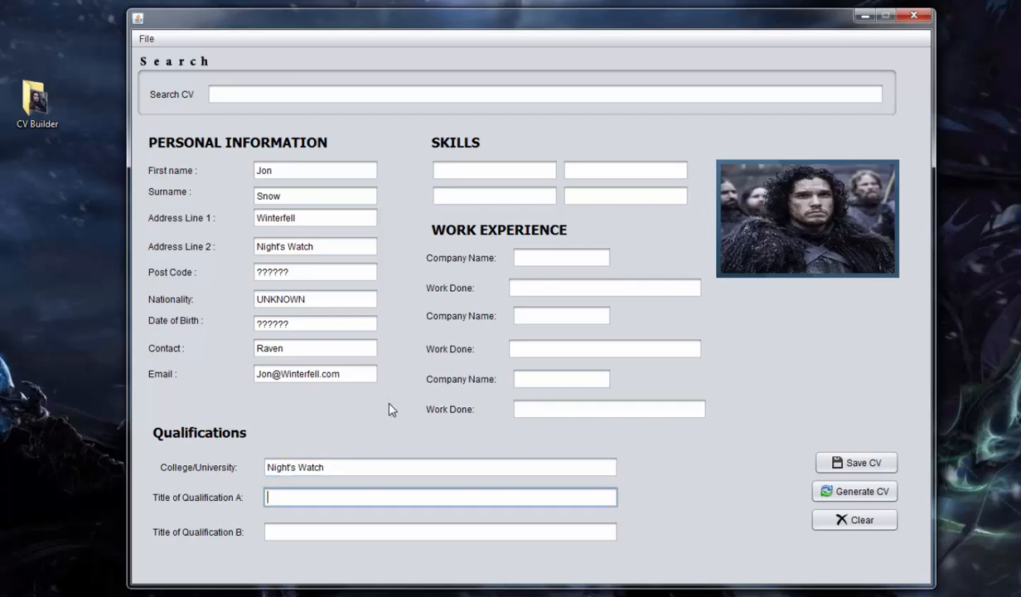
pyautogui.write('Lord Command')
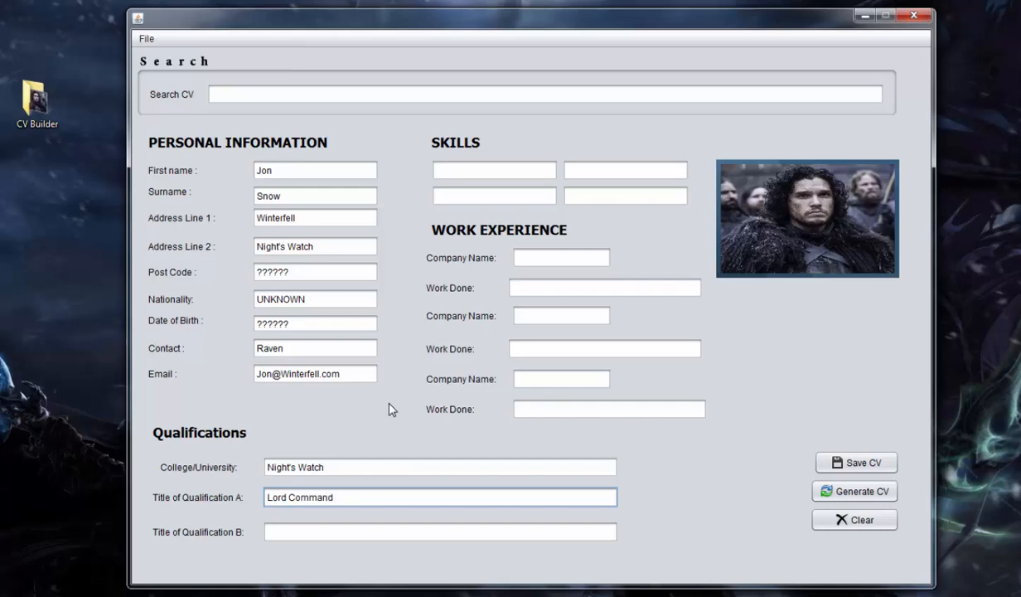
pyautogui.write('er')
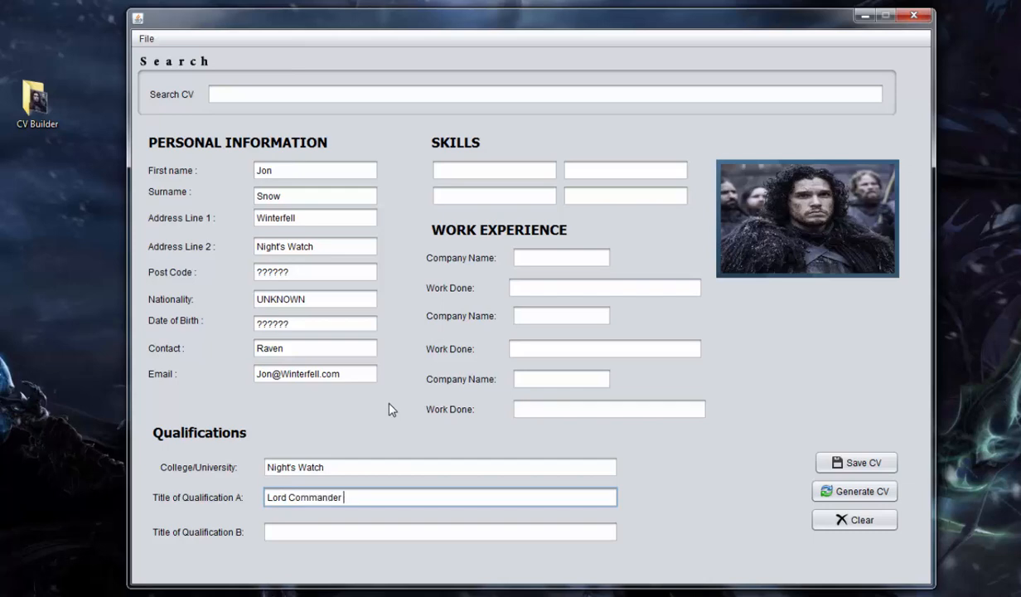
pyautogui.write('Of The')
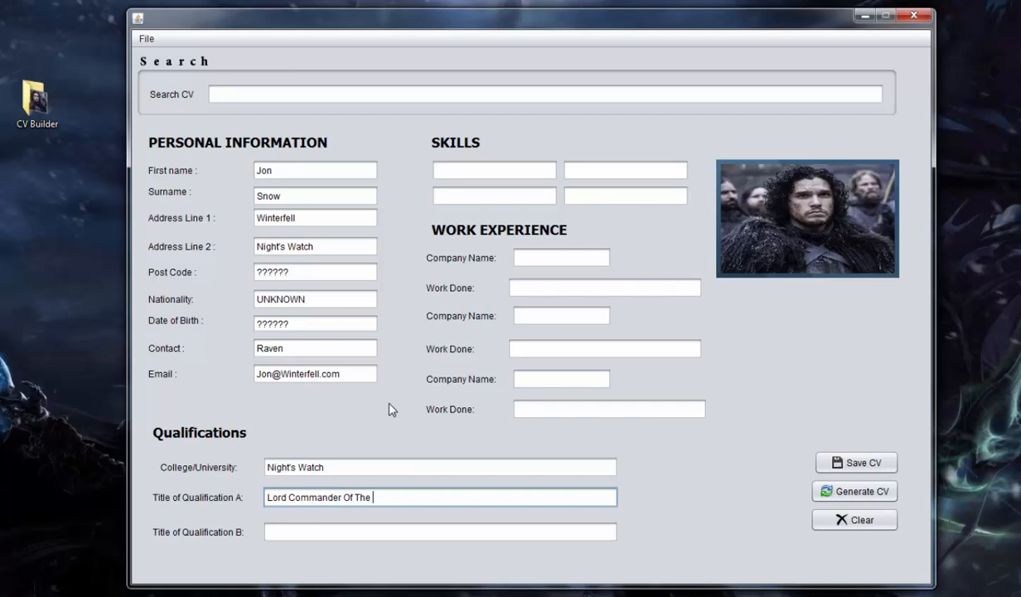
pyautogui.write("Night's Wa")
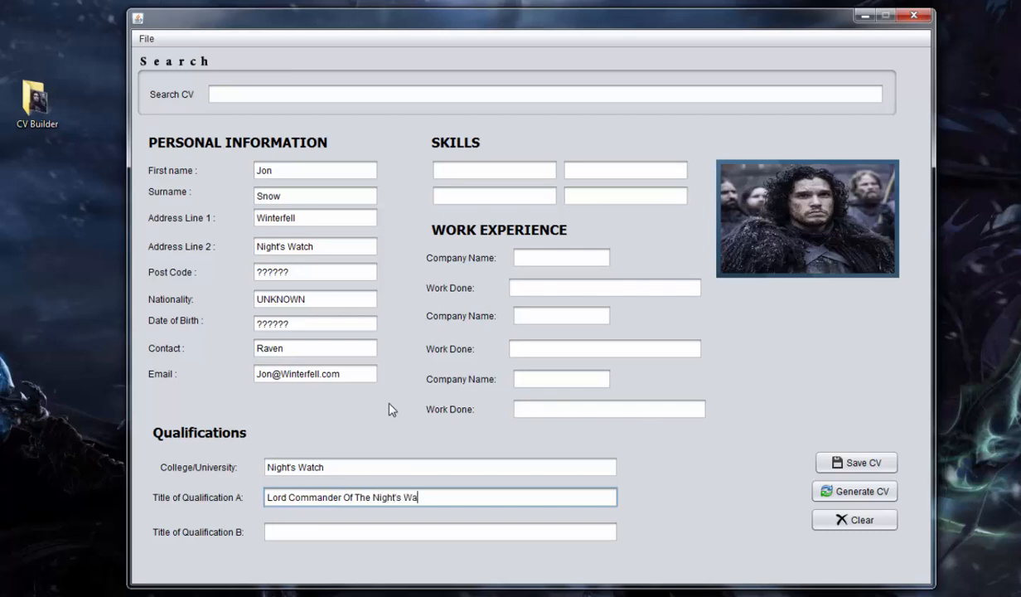
# Step: Enter King Of The North as the second qualification title
pyautogui.click(441, 531)
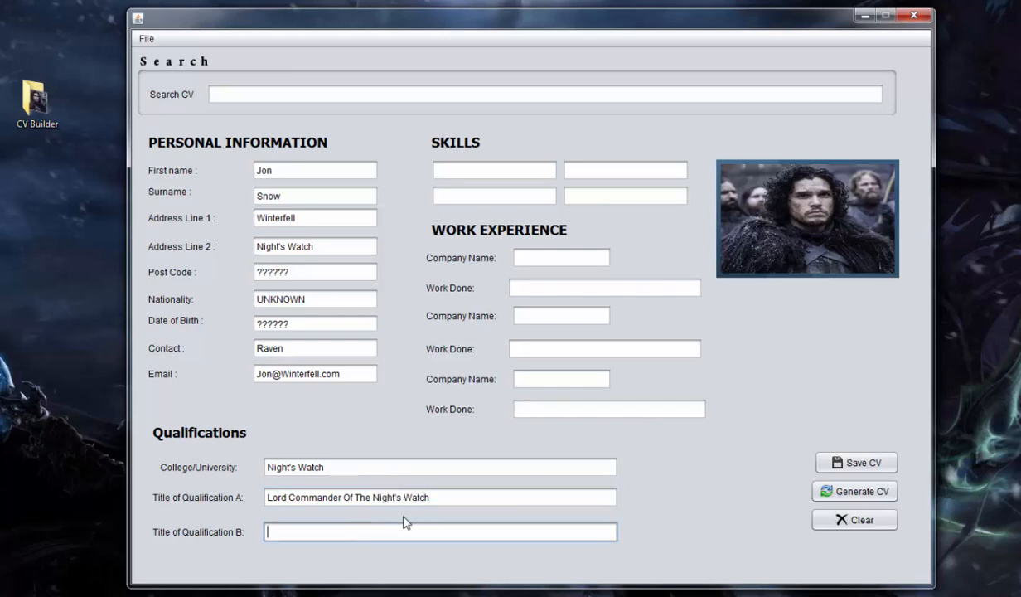
pyautogui.moveTo(527, 484)
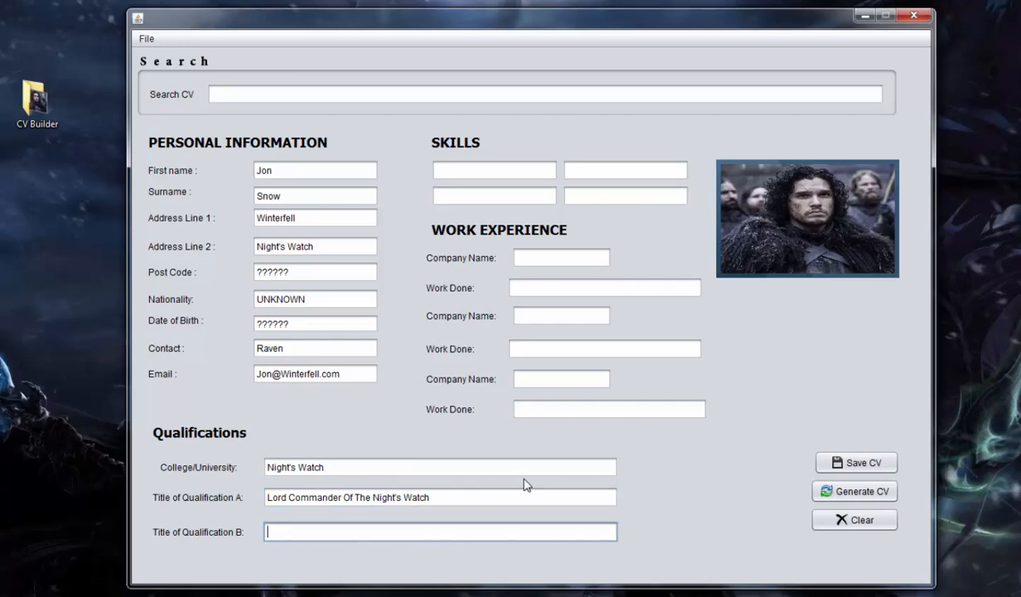
pyautogui.write('King')
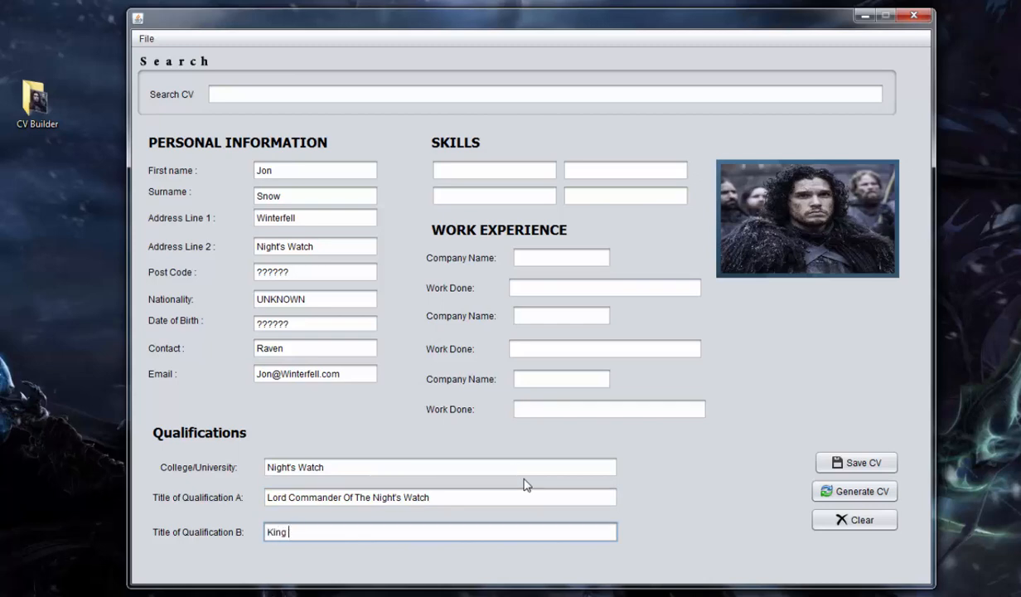
pyautogui.write('Of The N')
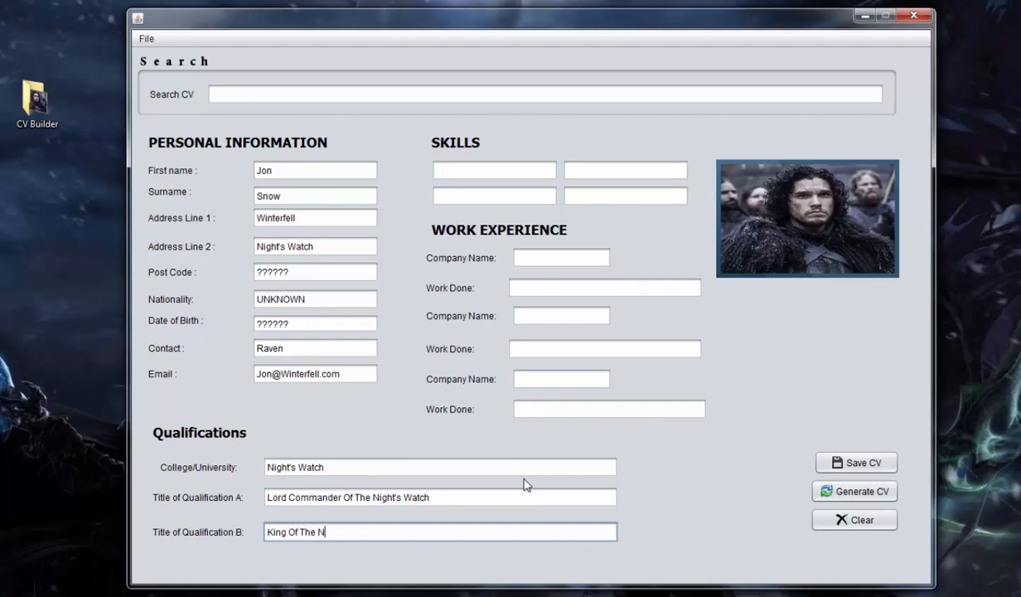
pyautogui.write('orth')
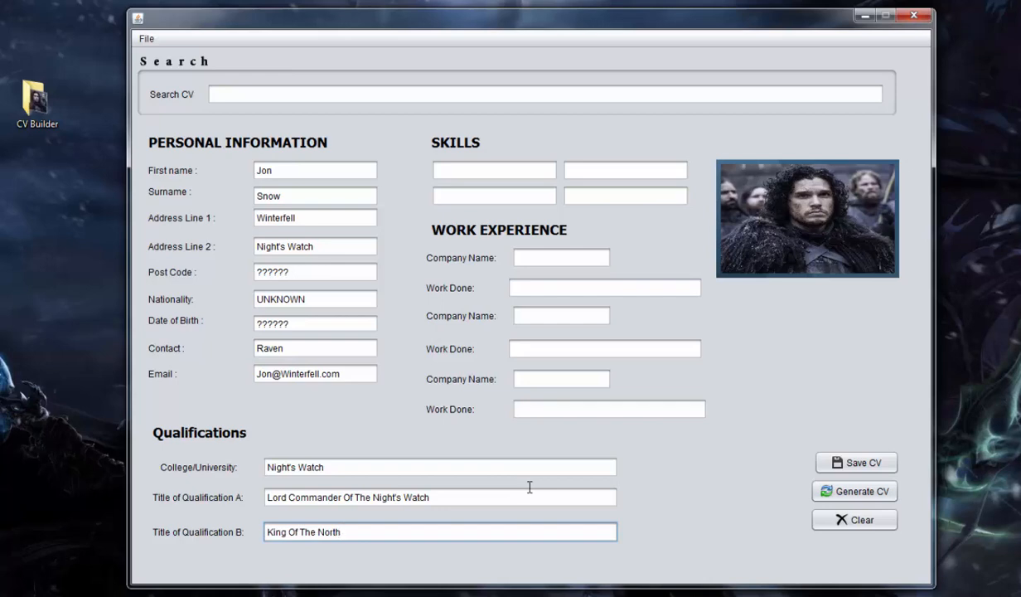
pyautogui.click(494, 169)
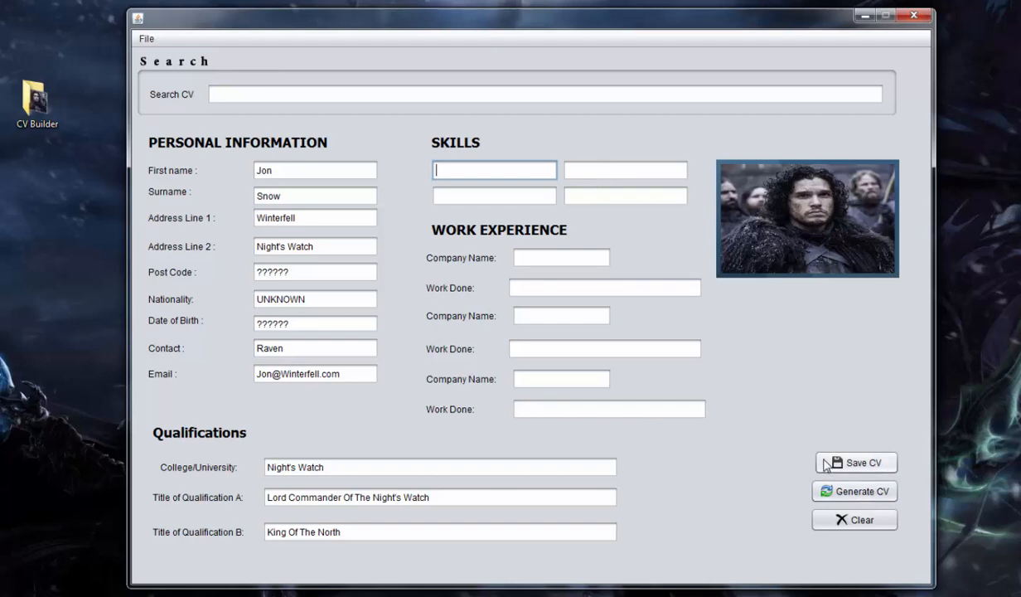
pyautogui.moveTo(547, 164)
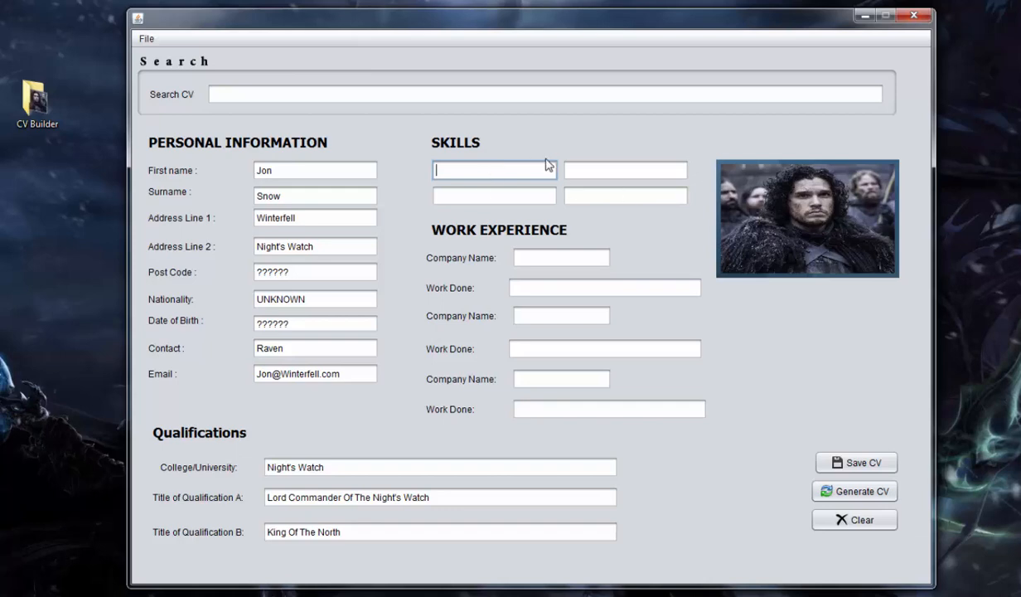
pyautogui.moveTo(482, 198)
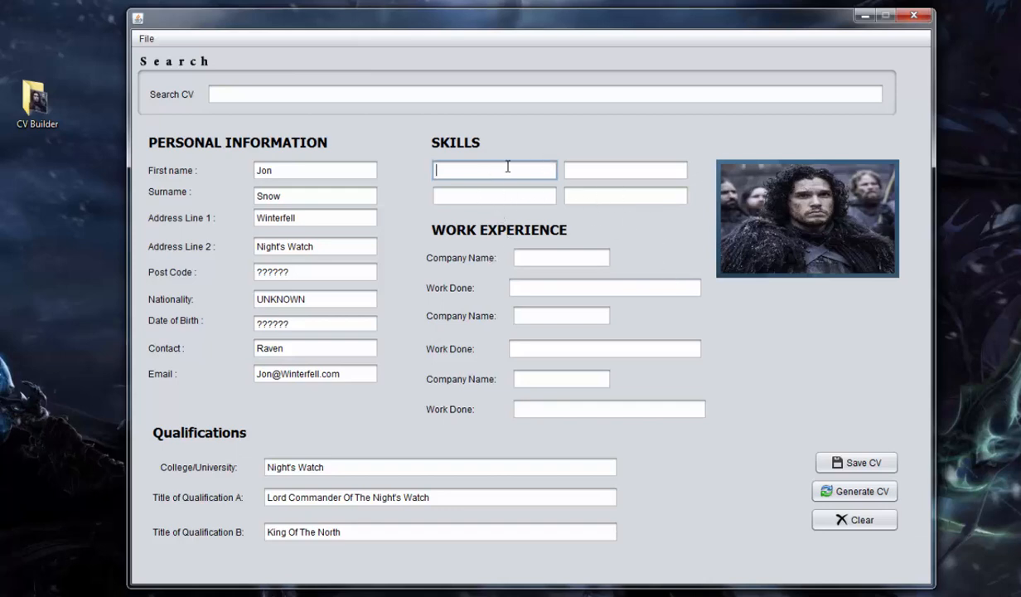
pyautogui.moveTo(584, 229)
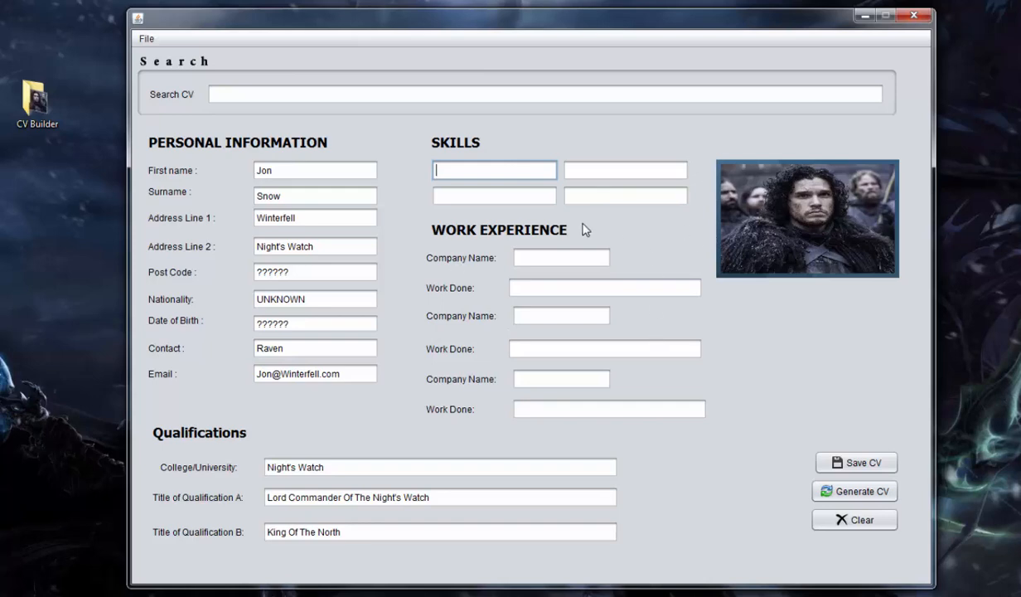
pyautogui.moveTo(610, 252)
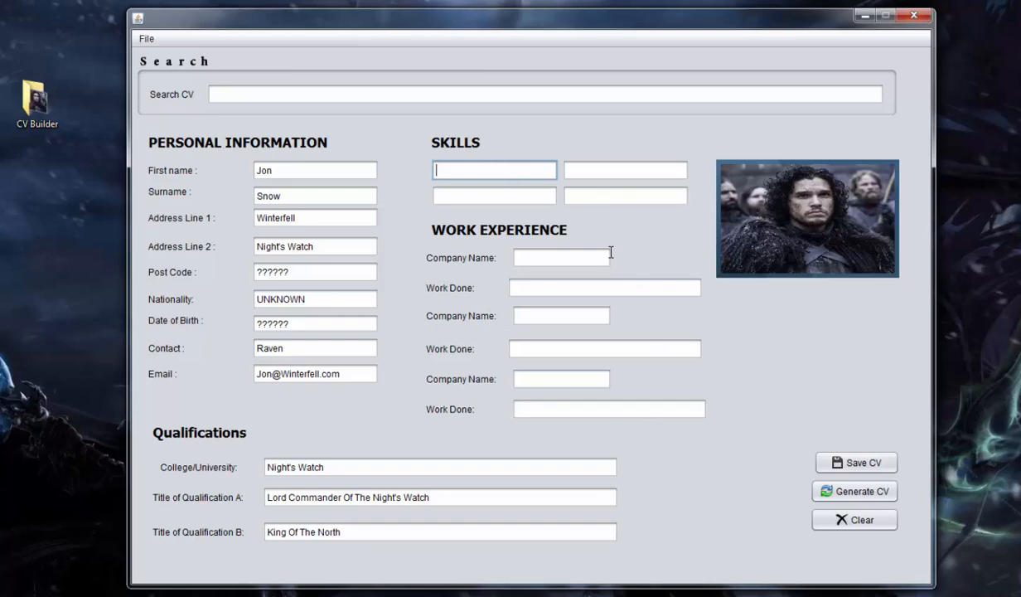
# Step: Fill all four skill fields with KILLING
pyautogui.write('KILLING')
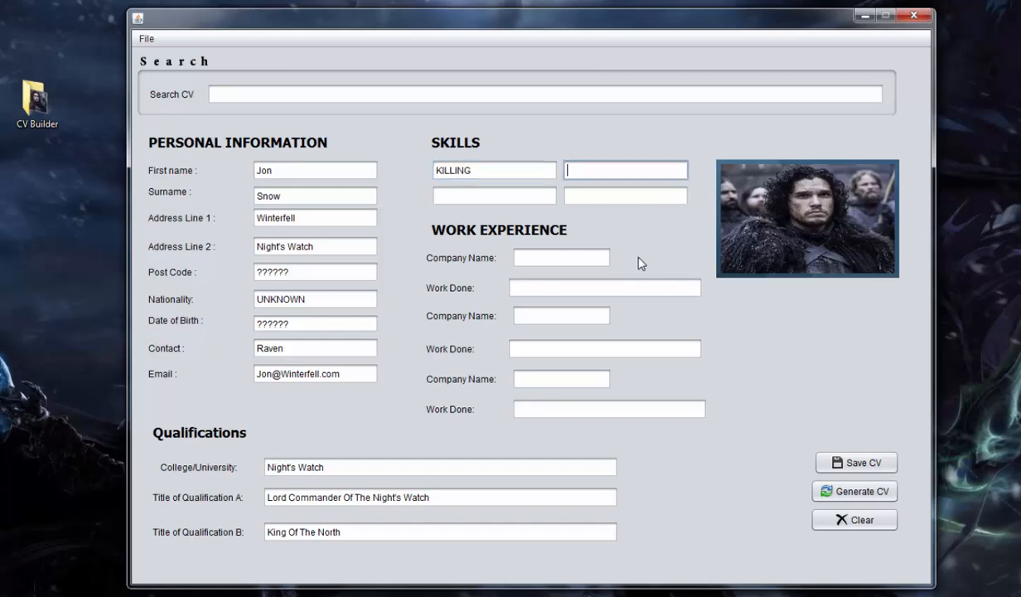
pyautogui.write('KILLING')
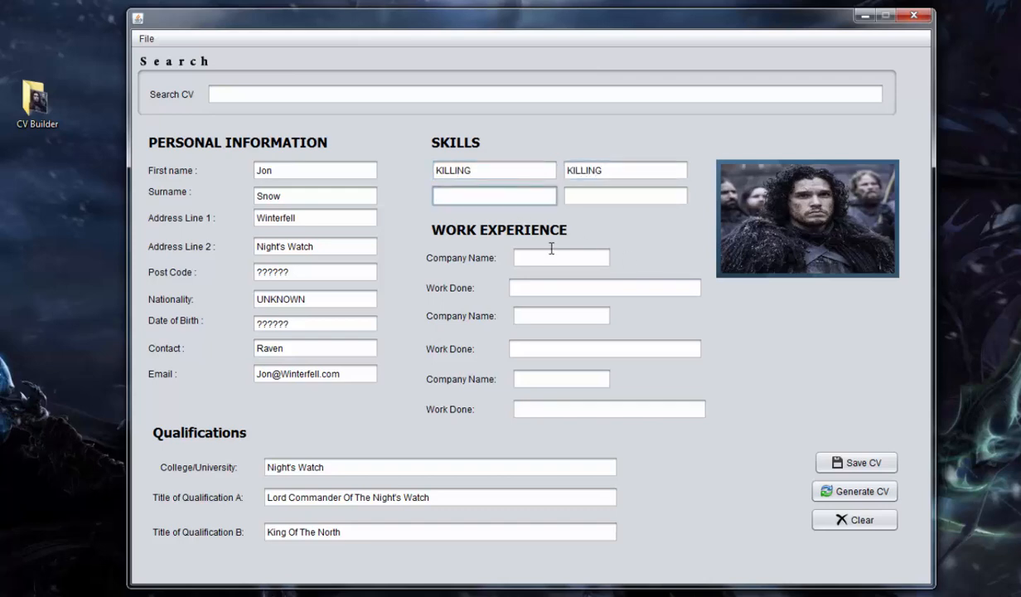
pyautogui.write('KILLING')
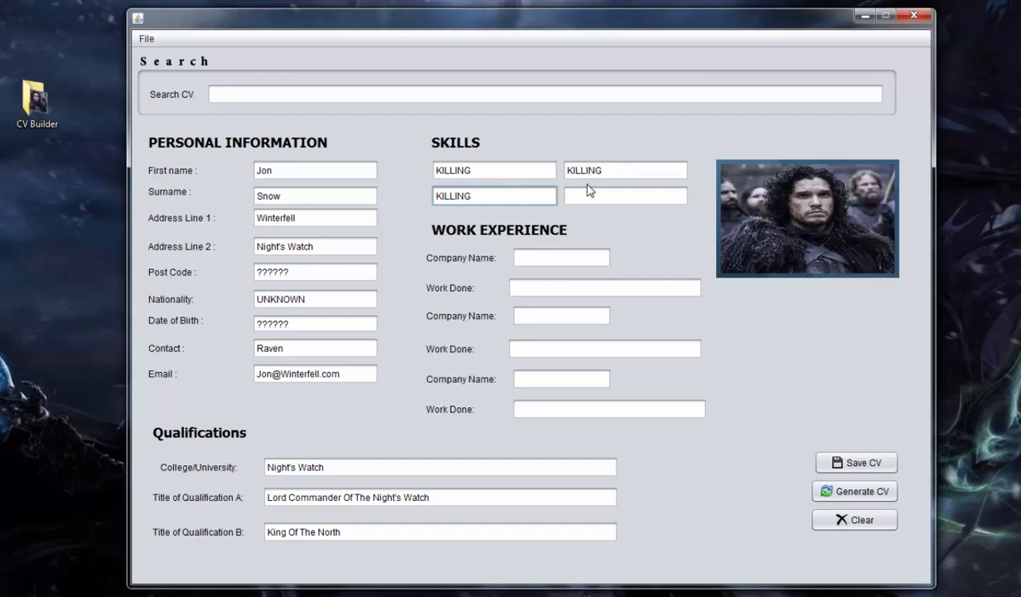
pyautogui.write('KILLING')
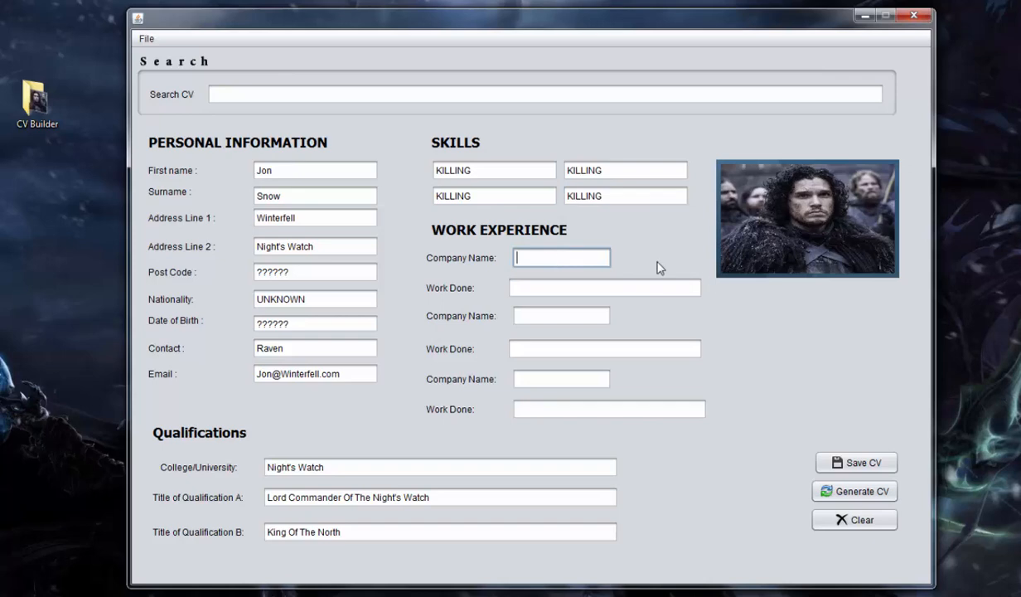
pyautogui.moveTo(643, 252)
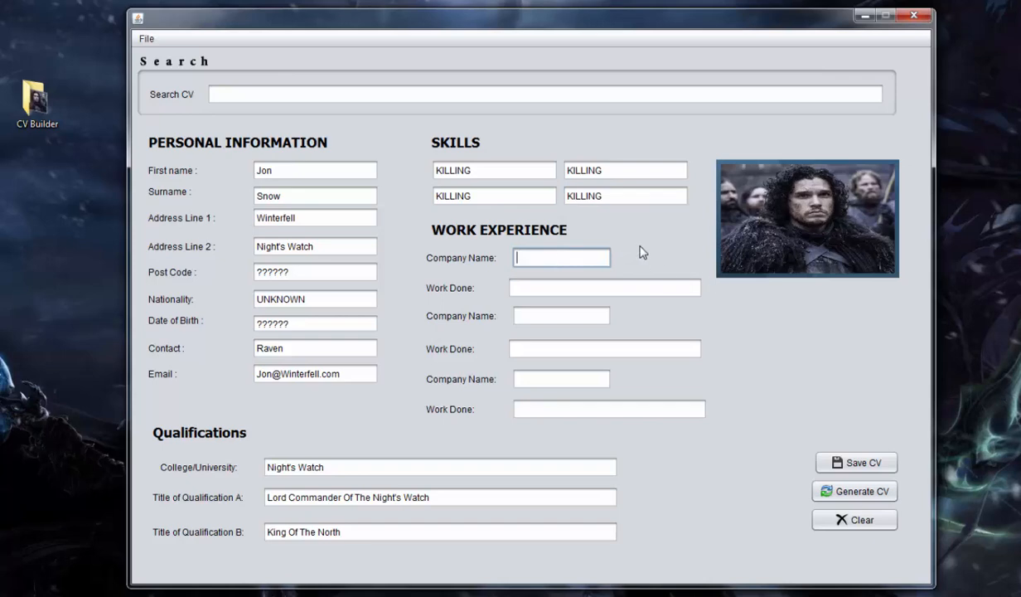
pyautogui.moveTo(531, 248)
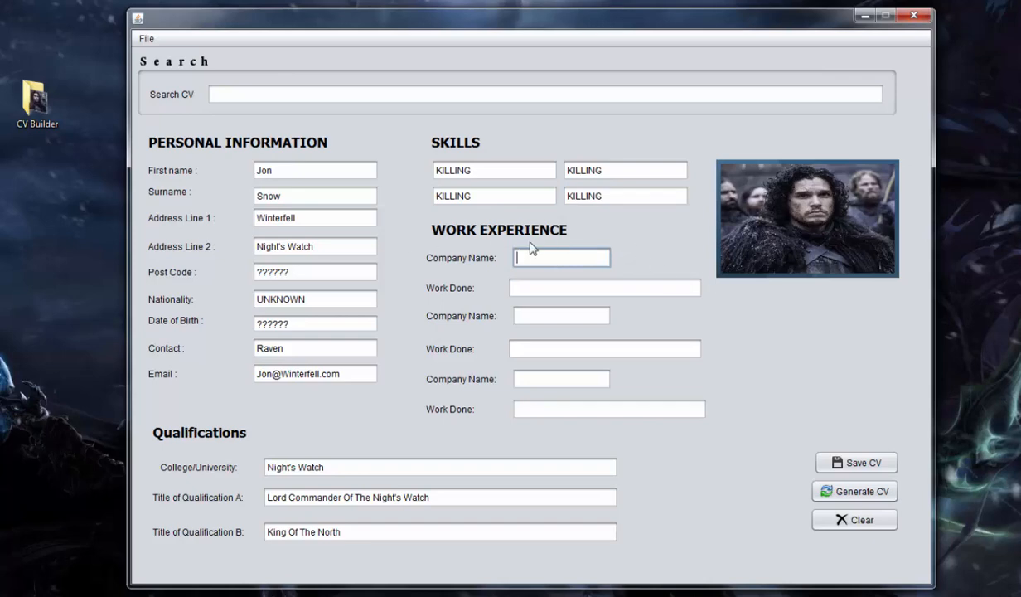
pyautogui.moveTo(699, 282)
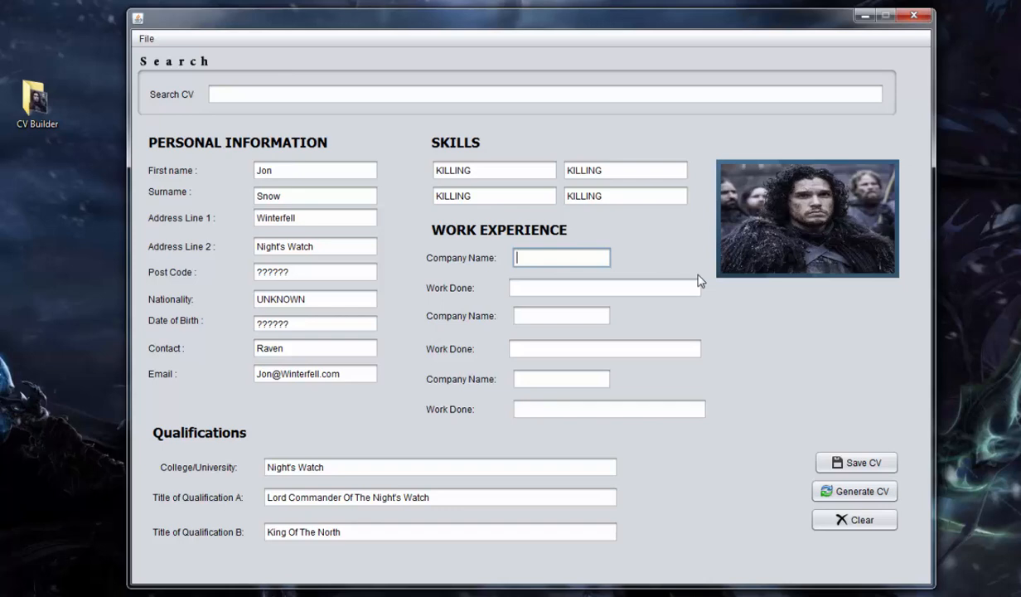
pyautogui.write('T')
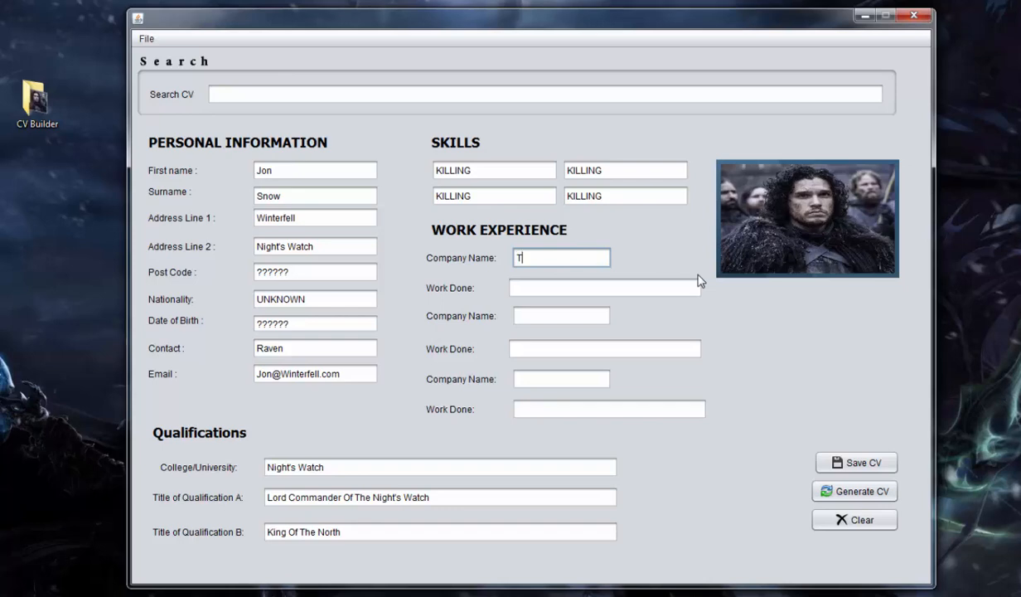
pyautogui.write('he Night')
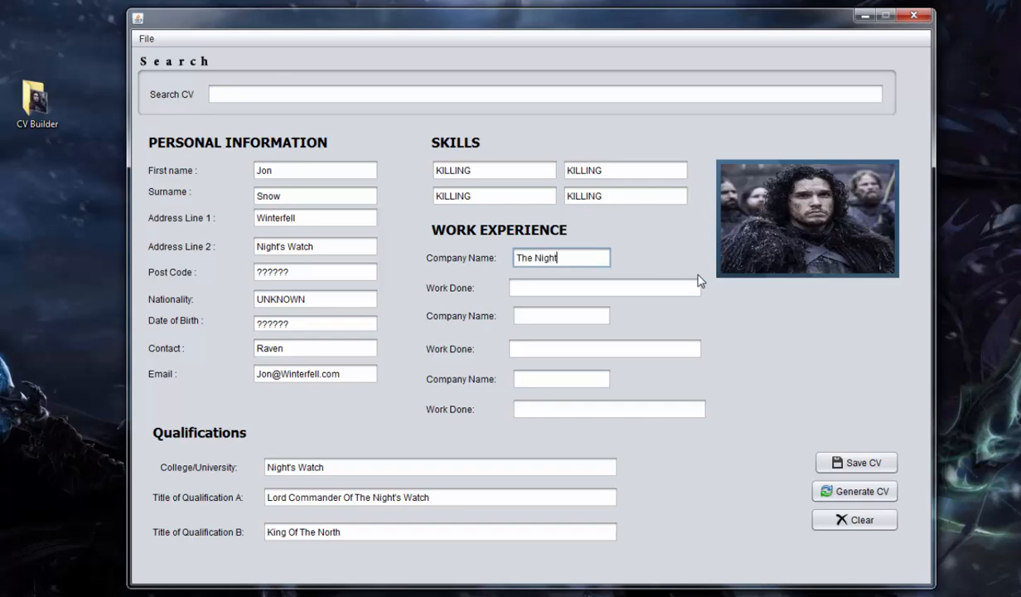
pyautogui.write("'s Watch")
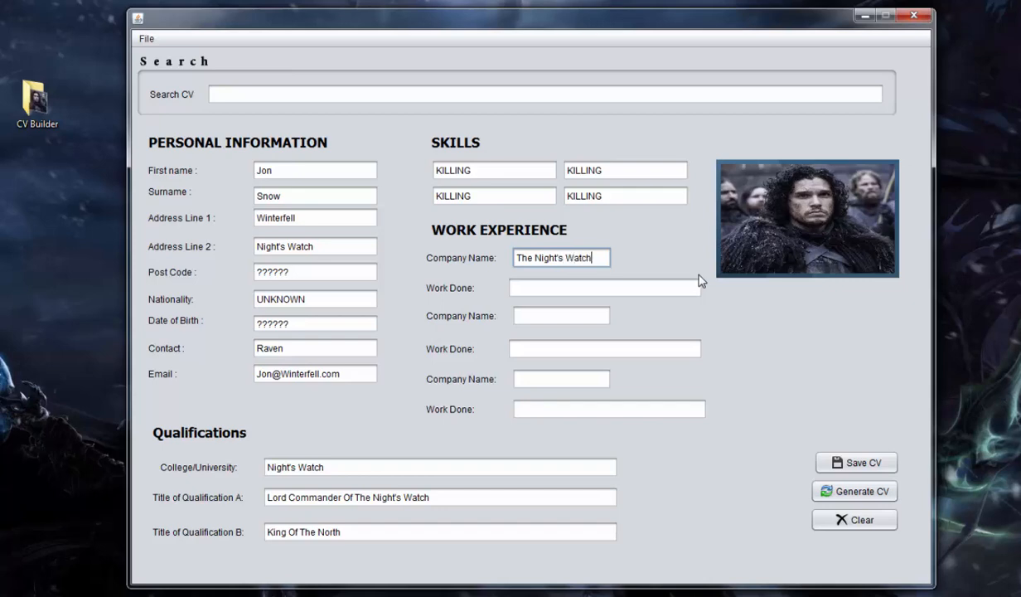
pyautogui.click(603, 288)
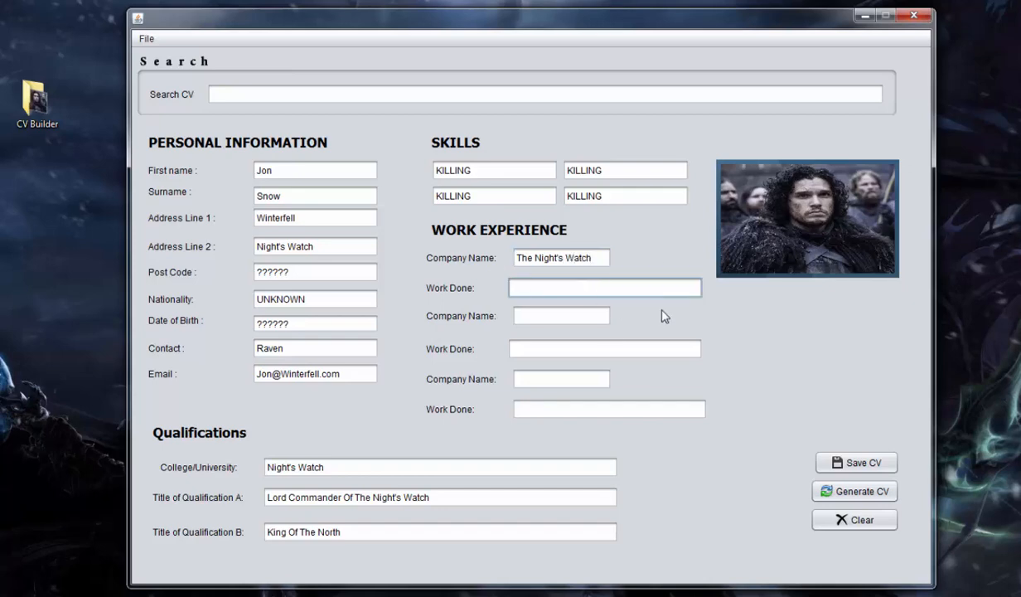
pyautogui.write('KILLINM')
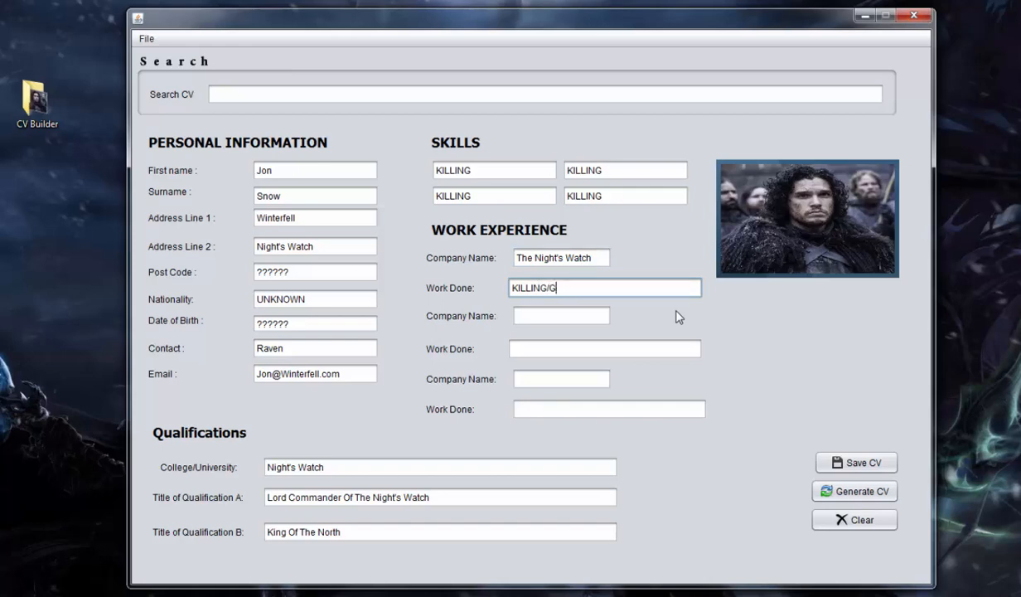
pyautogui.press('Backspace')
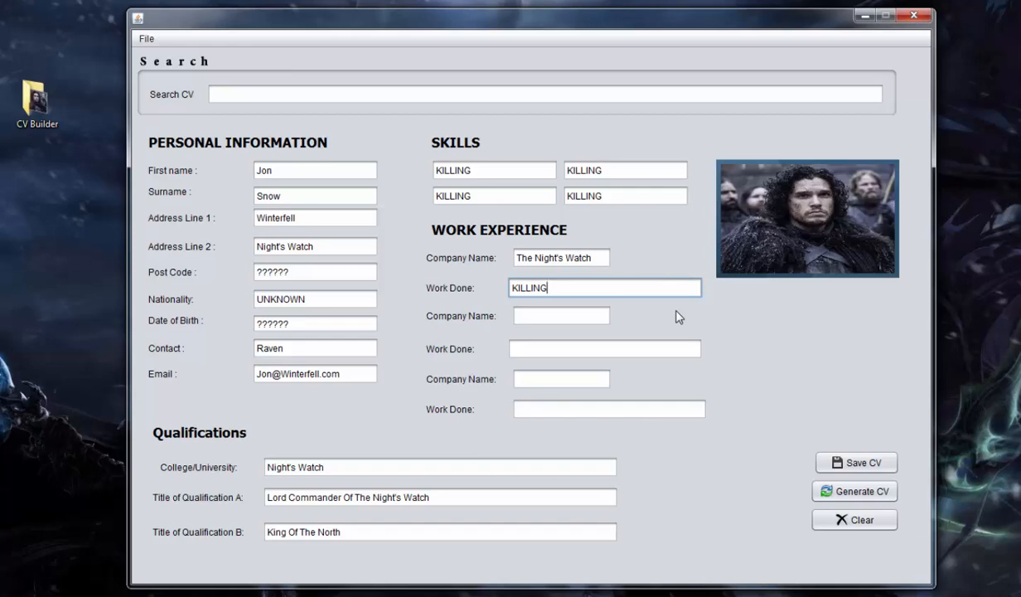
pyautogui.click(560, 315)
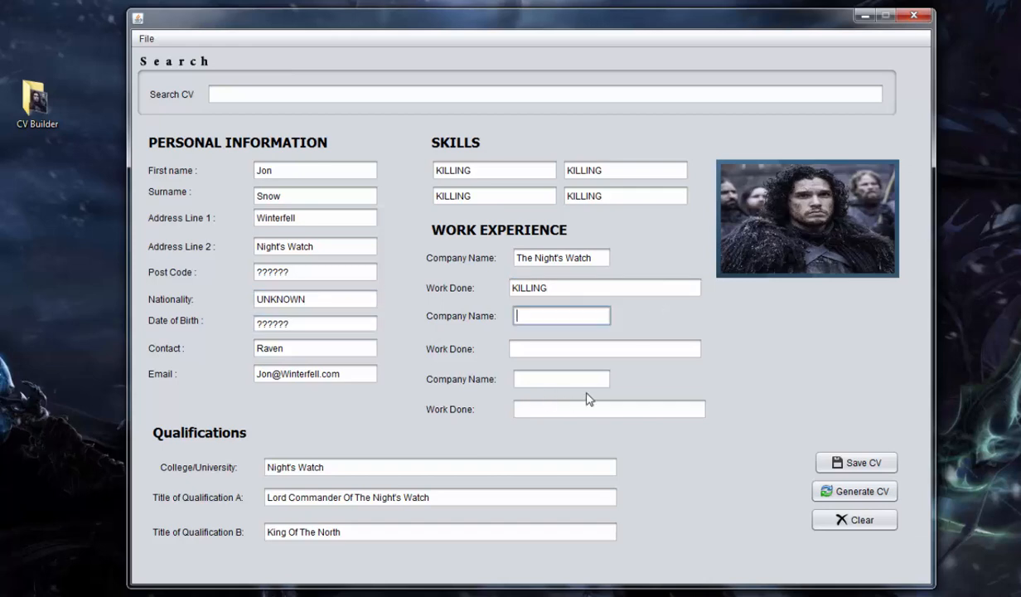
pyautogui.write('Th')
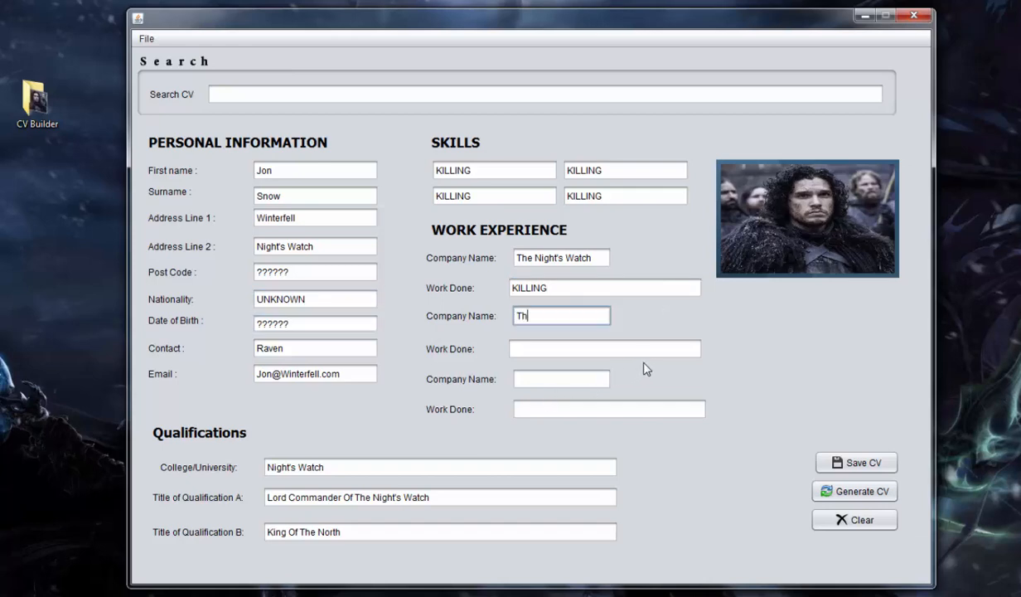
pyautogui.write('e N')
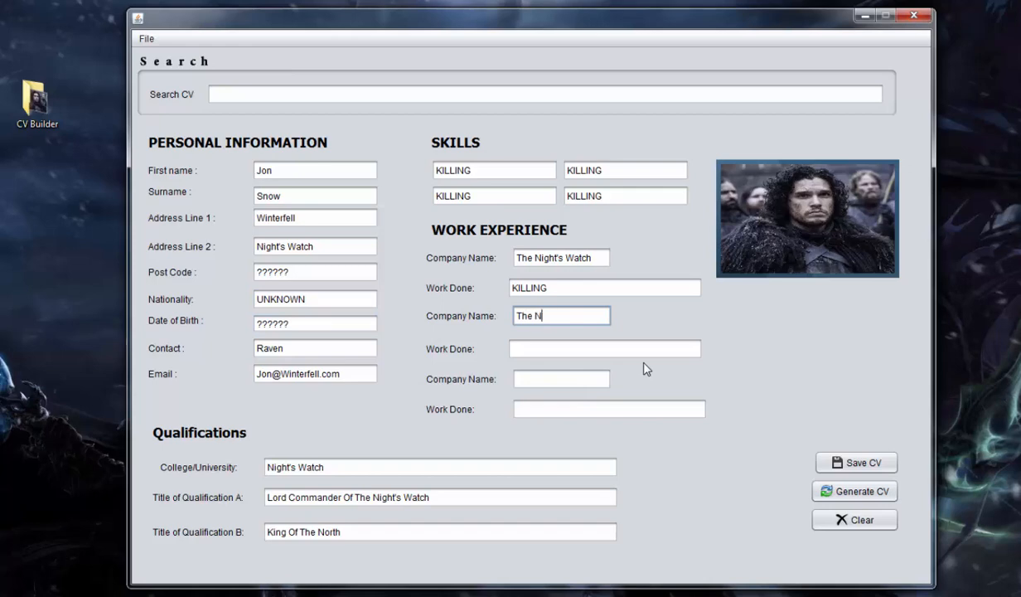
pyautogui.write("ight's Watch")
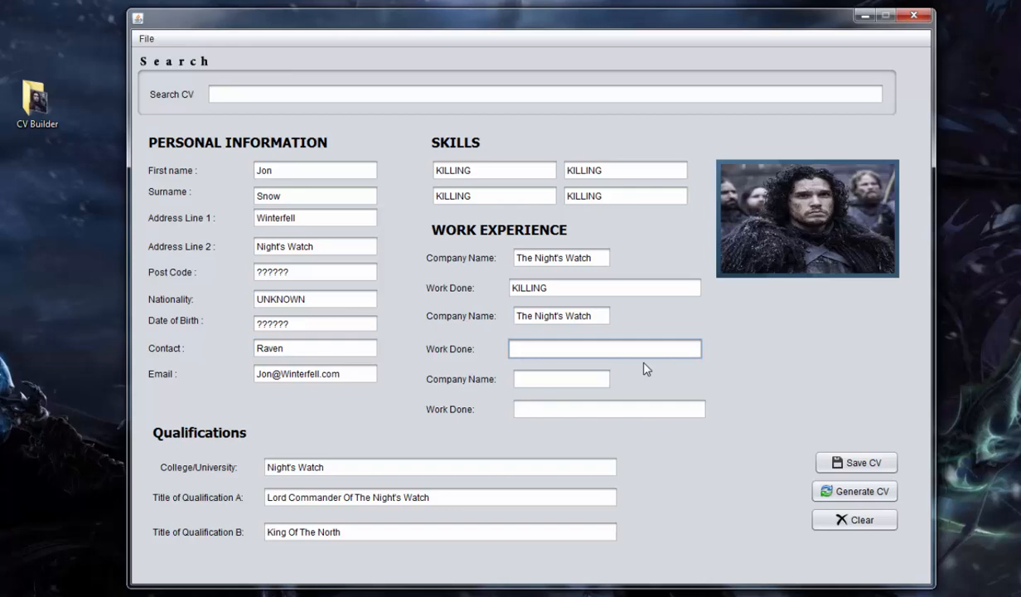
pyautogui.write('K')
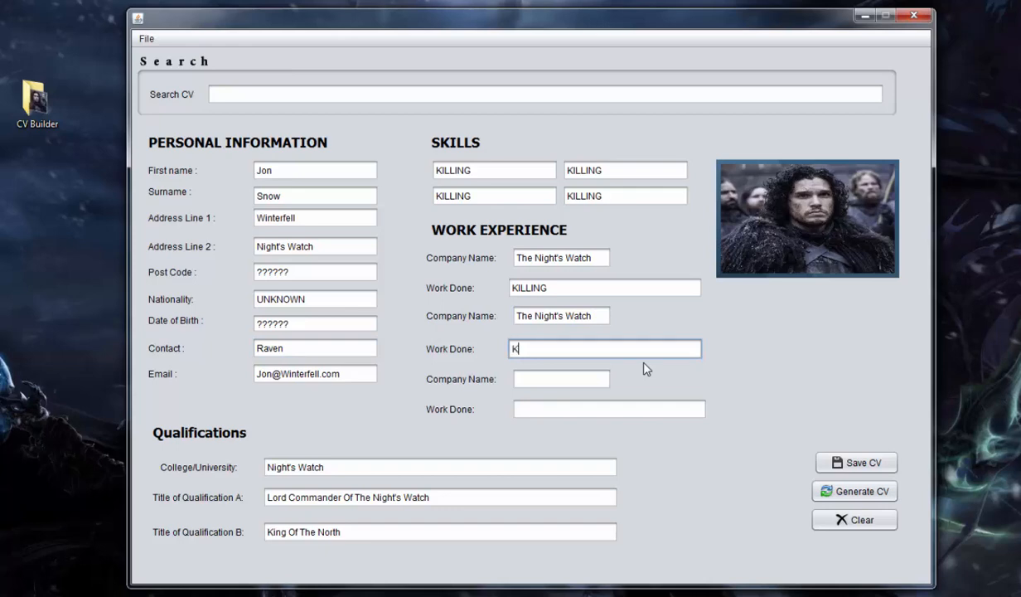
pyautogui.write('ILLING')
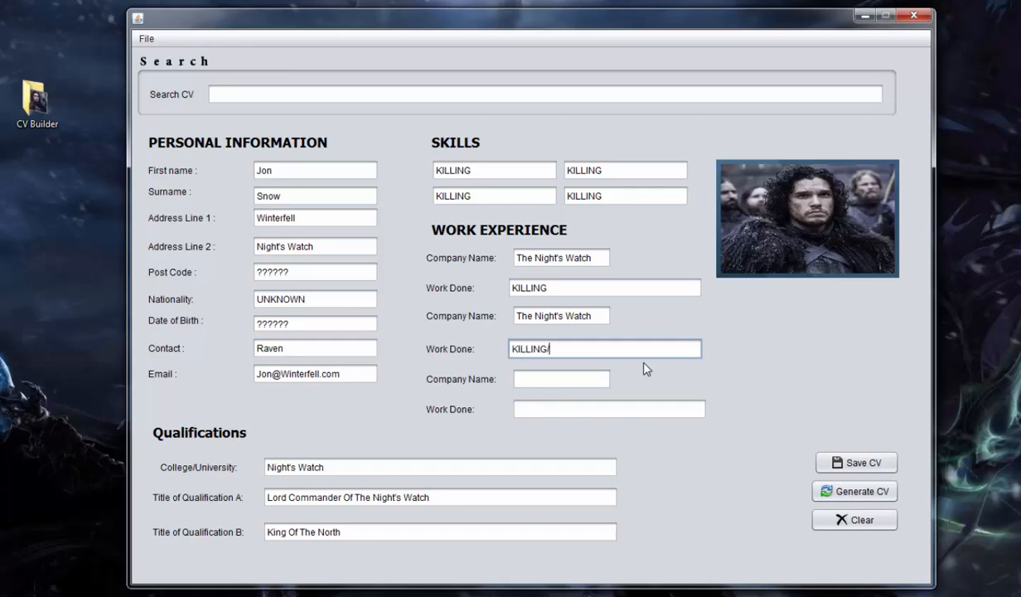
pyautogui.write('/GETTING KILLED')
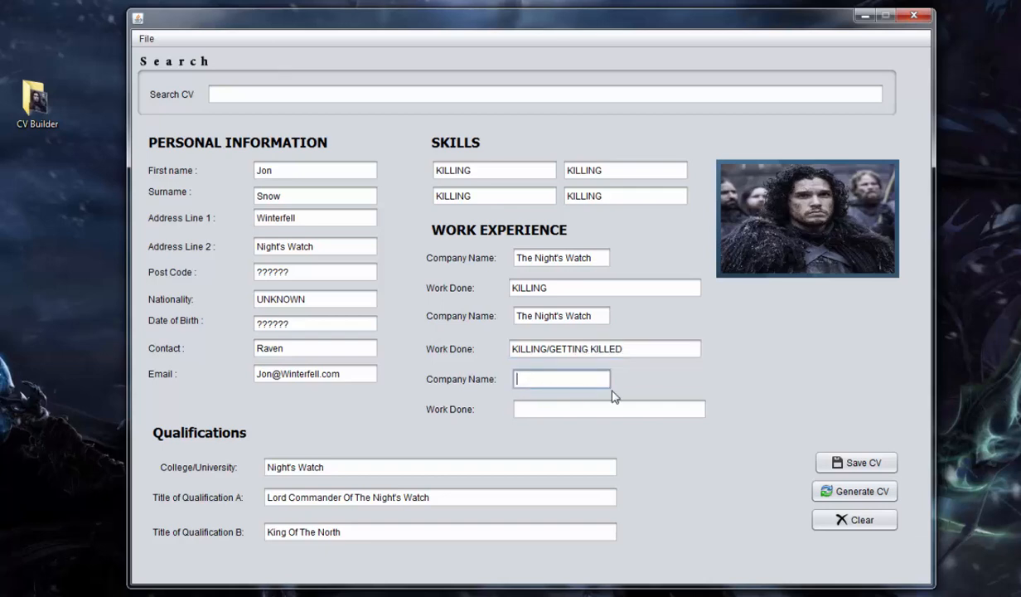
pyautogui.moveTo(629, 398)
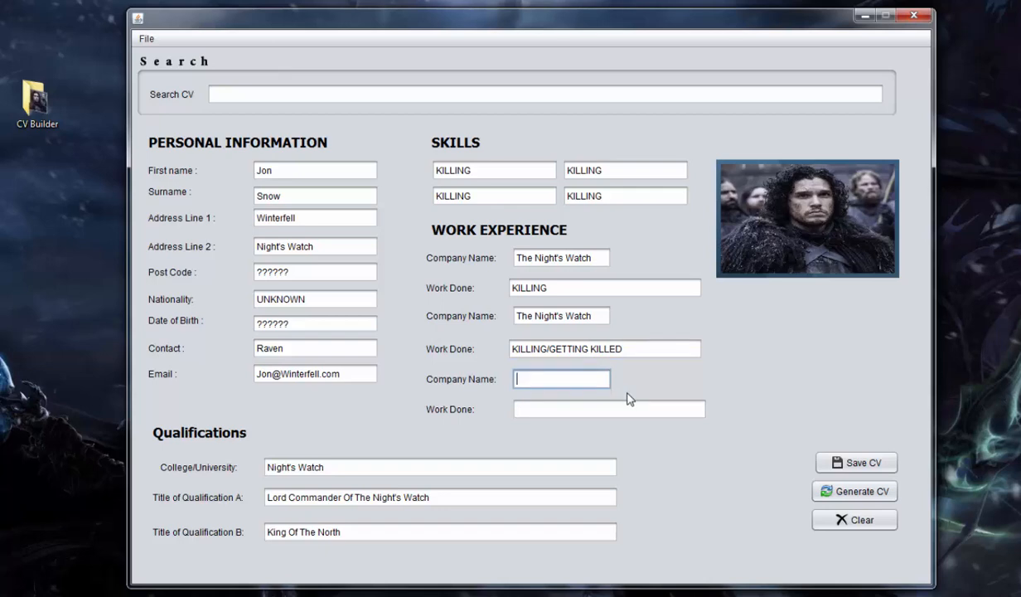
pyautogui.write('THE WA')
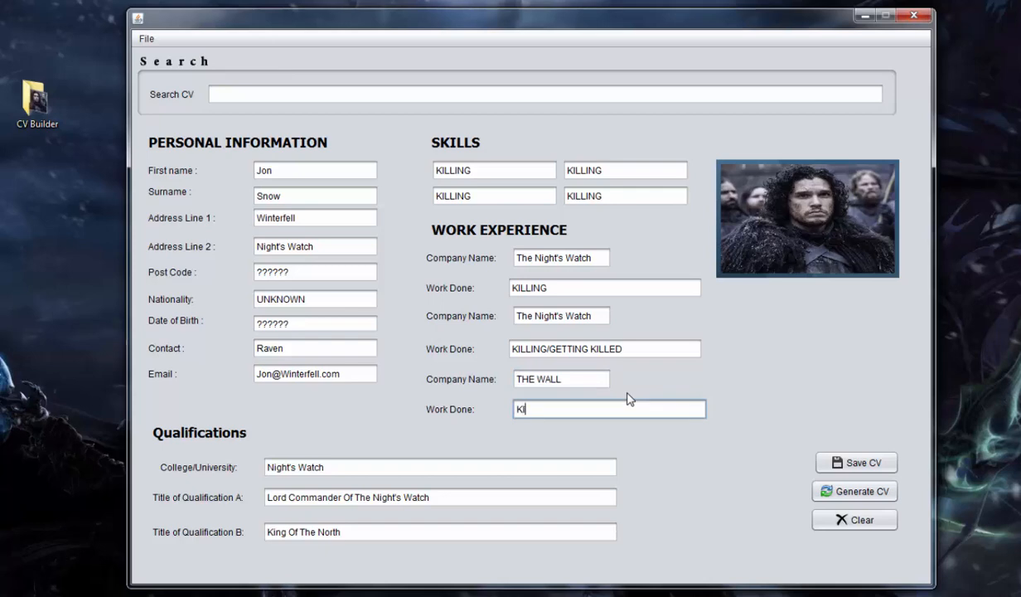
pyautogui.write('LLING')
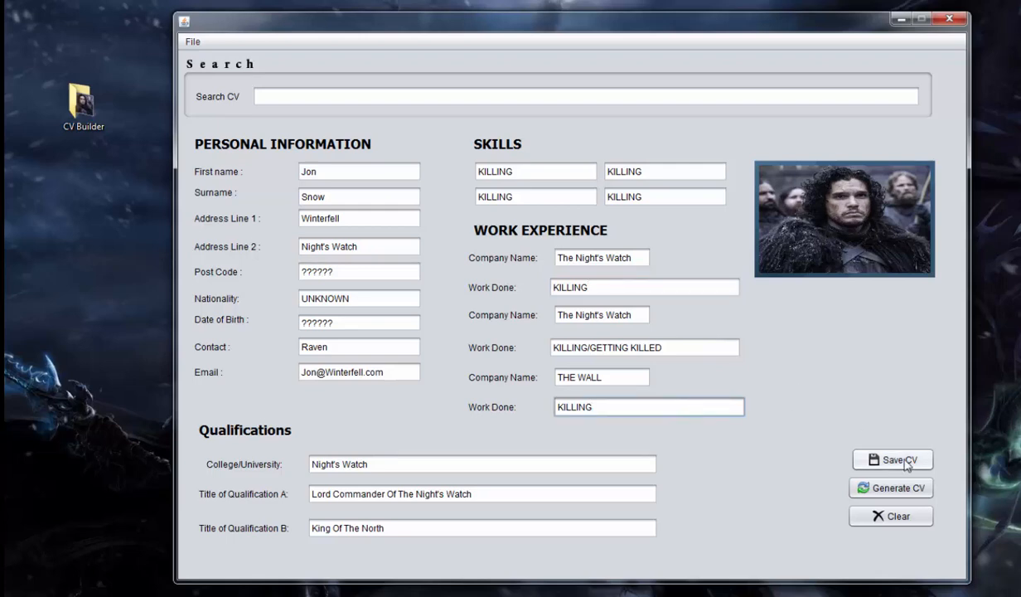
# Step: Save Jon Snow's CV record and confirm adding it to the database
pyautogui.click(892, 460)
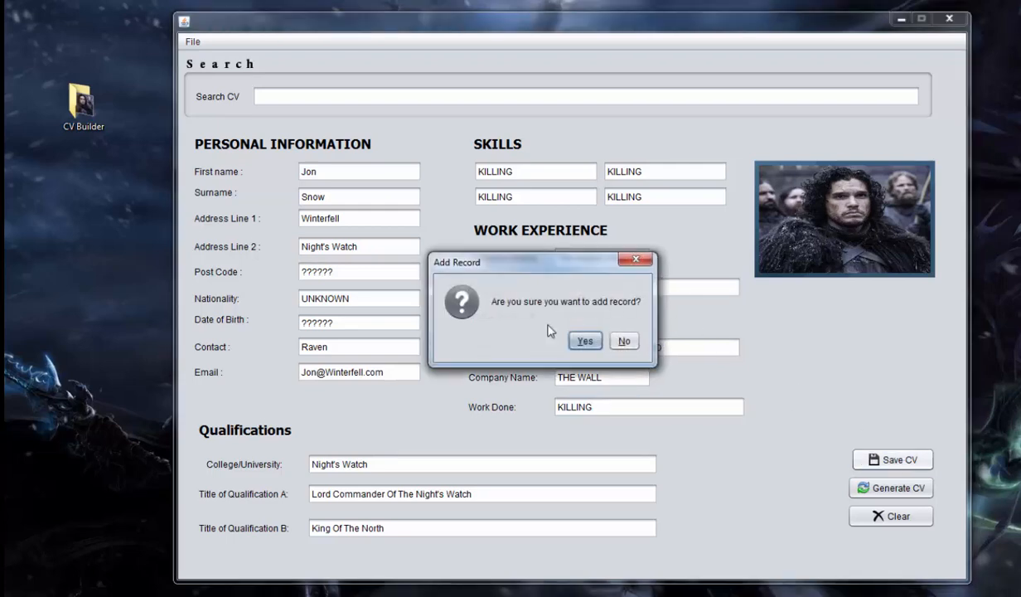
pyautogui.click(583, 341)
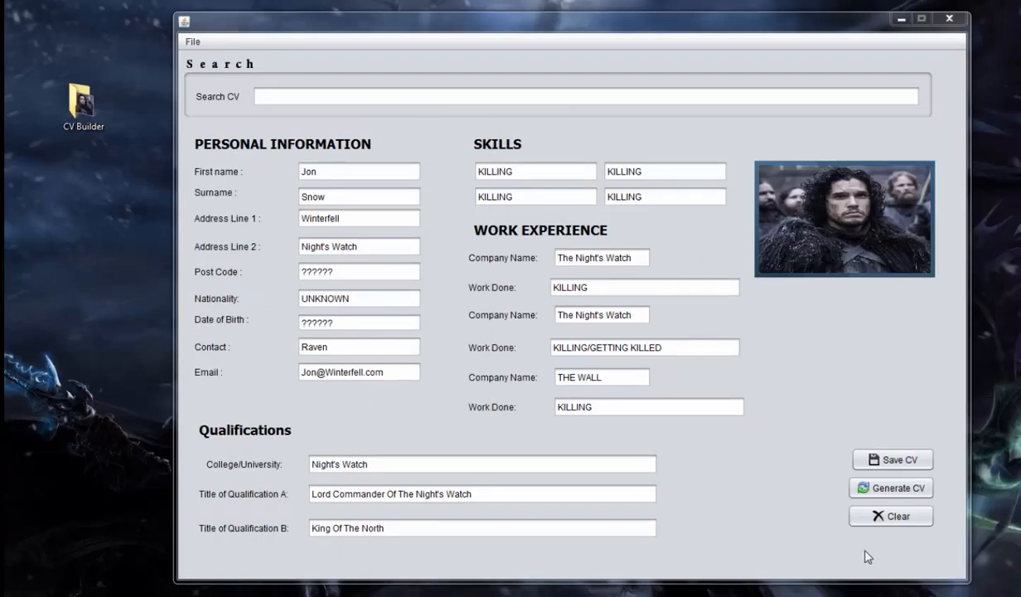
pyautogui.moveTo(891, 487)
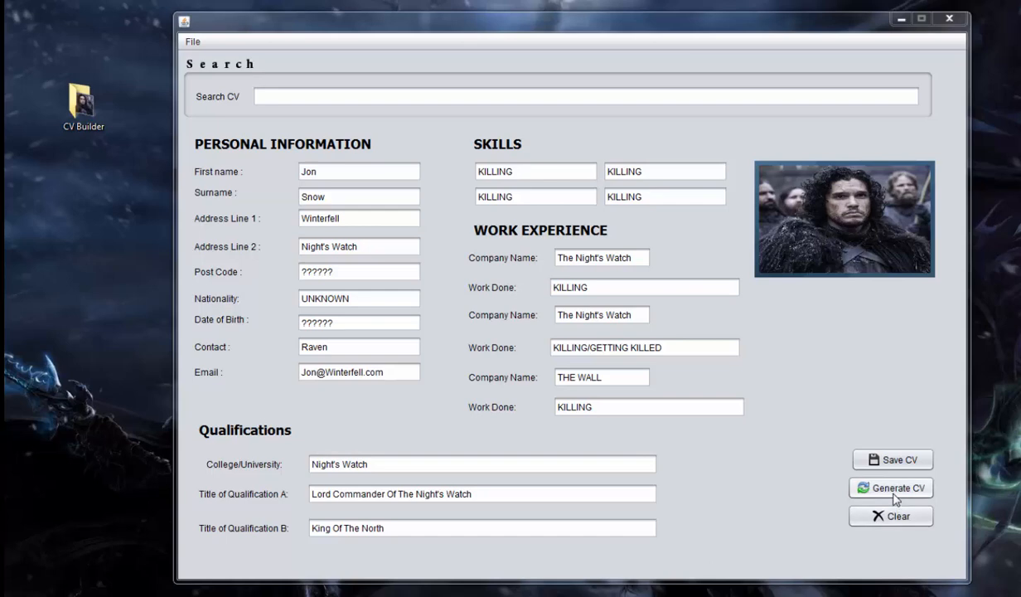
# Step: Generate Jon Snow-CV.pdf into the Desktop's CV Builder folder and acknowledge the success message
pyautogui.click(890, 487)
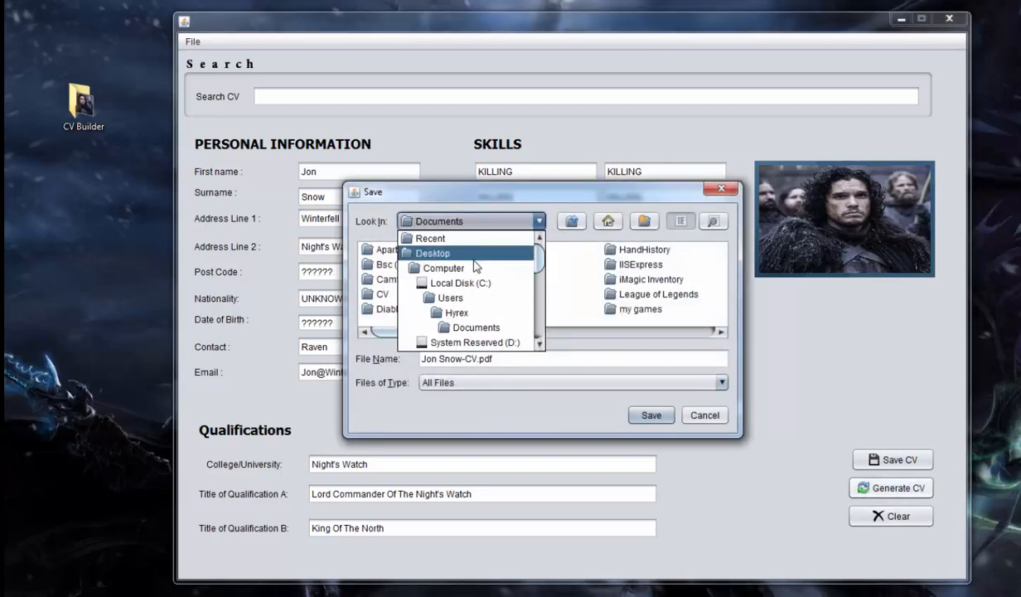
pyautogui.click(433, 252)
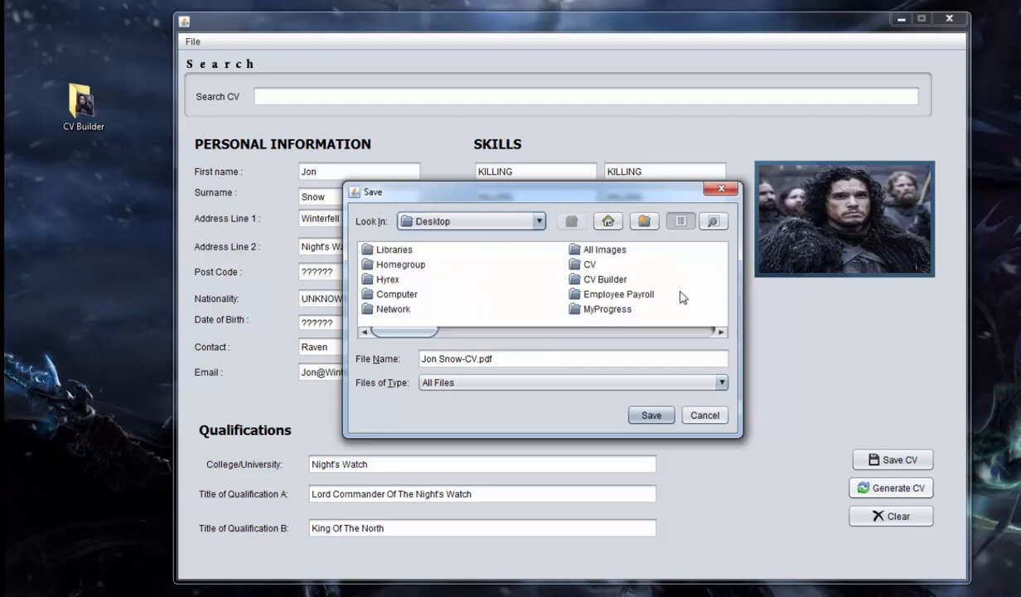
pyautogui.doubleClick(605, 278)
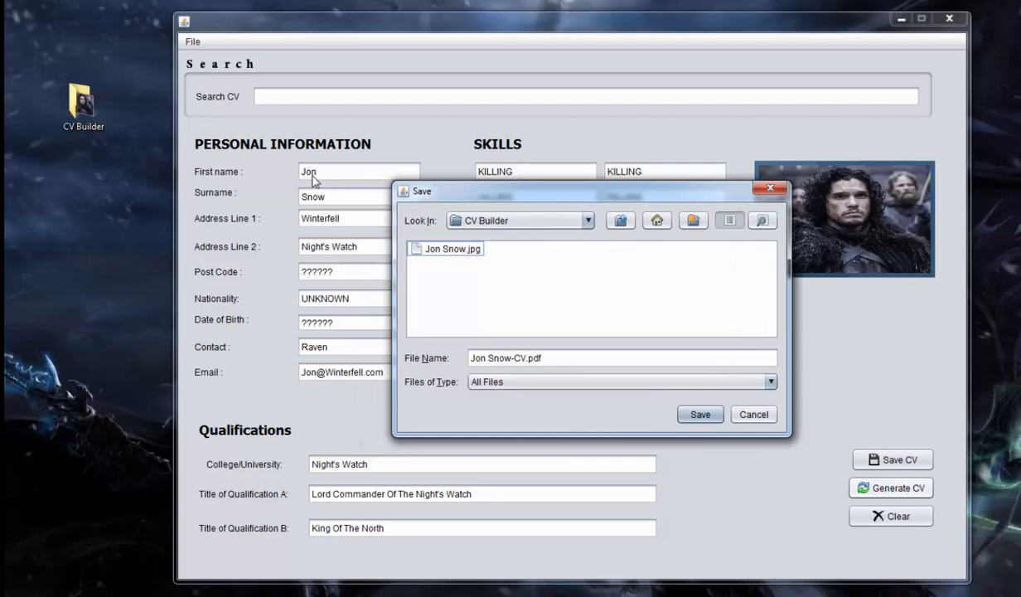
pyautogui.click(700, 415)
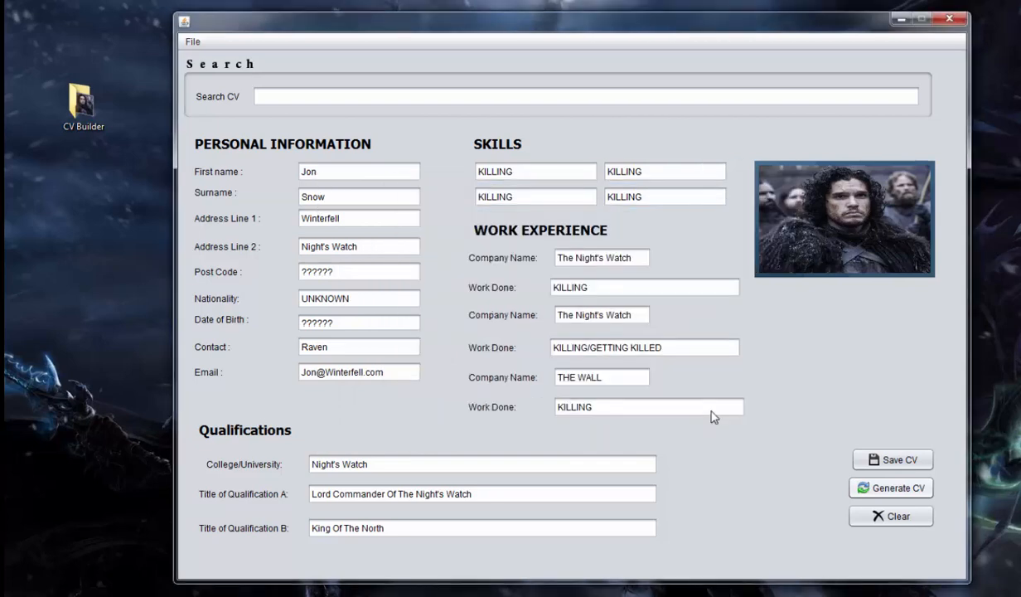
pyautogui.click(890, 487)
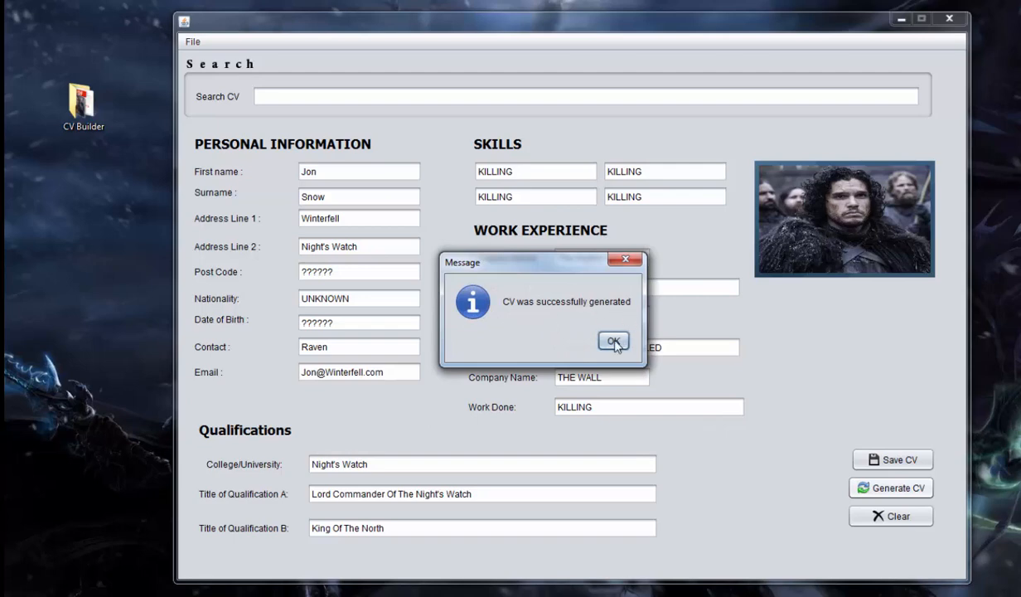
pyautogui.click(613, 341)
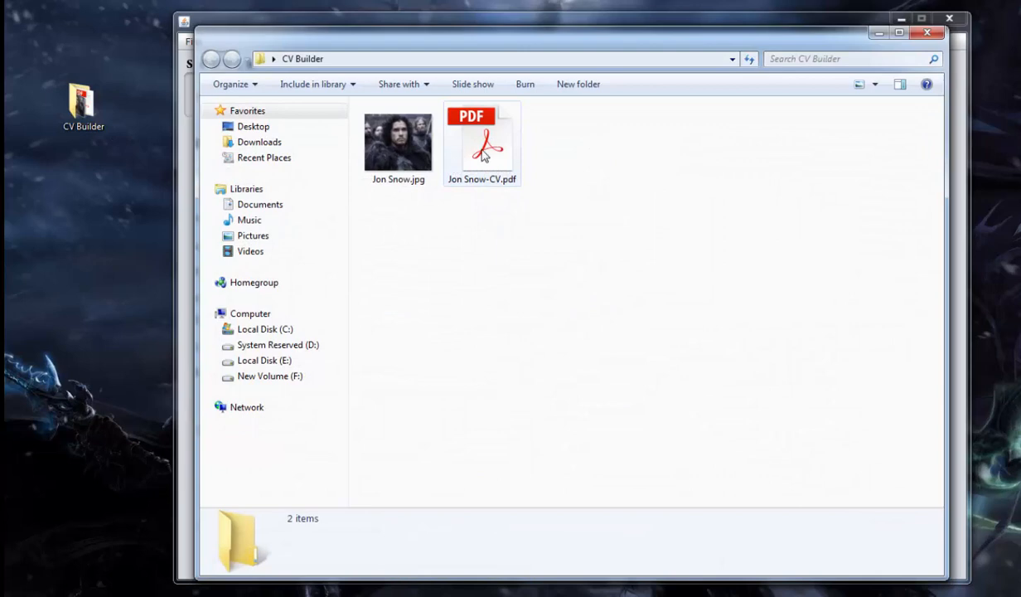
# Step: Open Jon Snow-CV.pdf from the CV Builder folder to review the generated CV
pyautogui.doubleClick(481, 141)
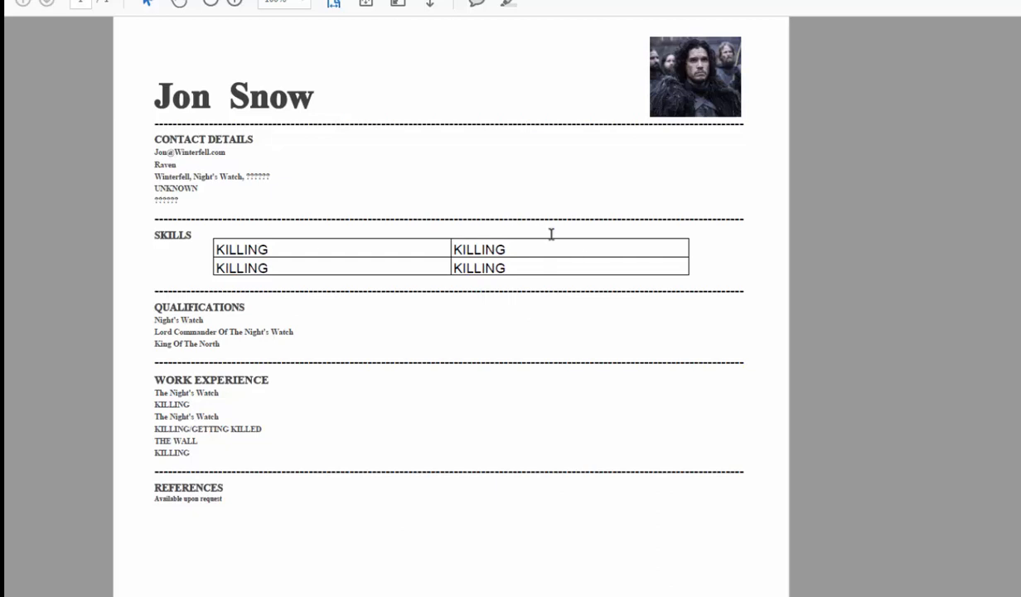
pyautogui.moveTo(191, 335)
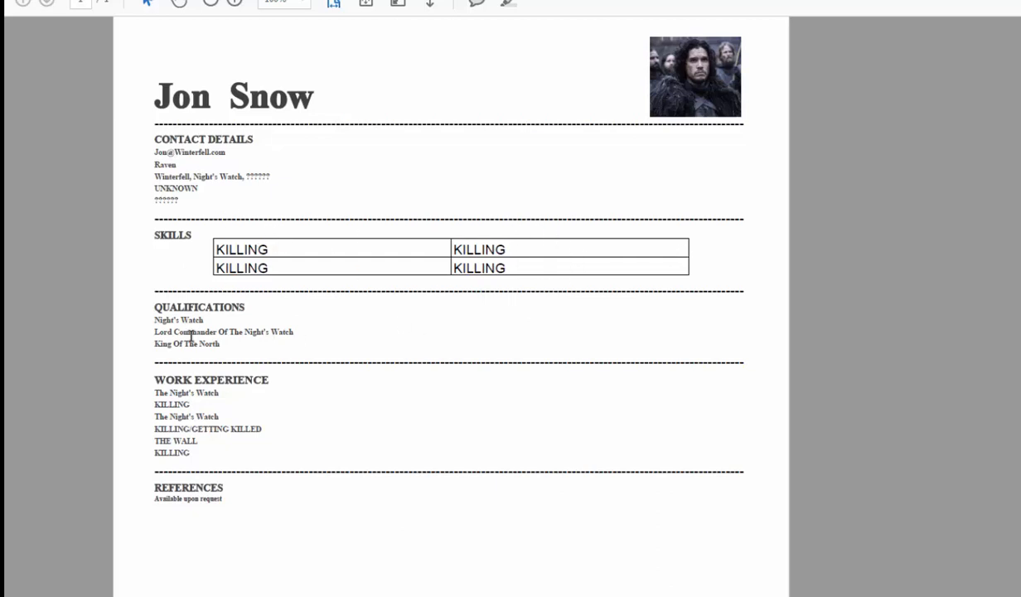
pyautogui.moveTo(169, 406)
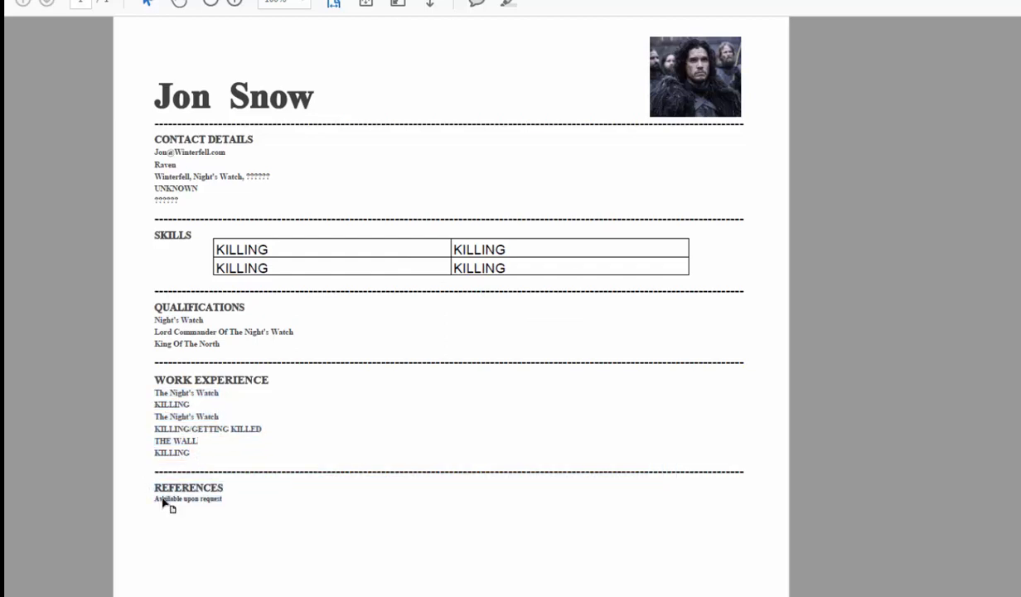
pyautogui.moveTo(256, 504)
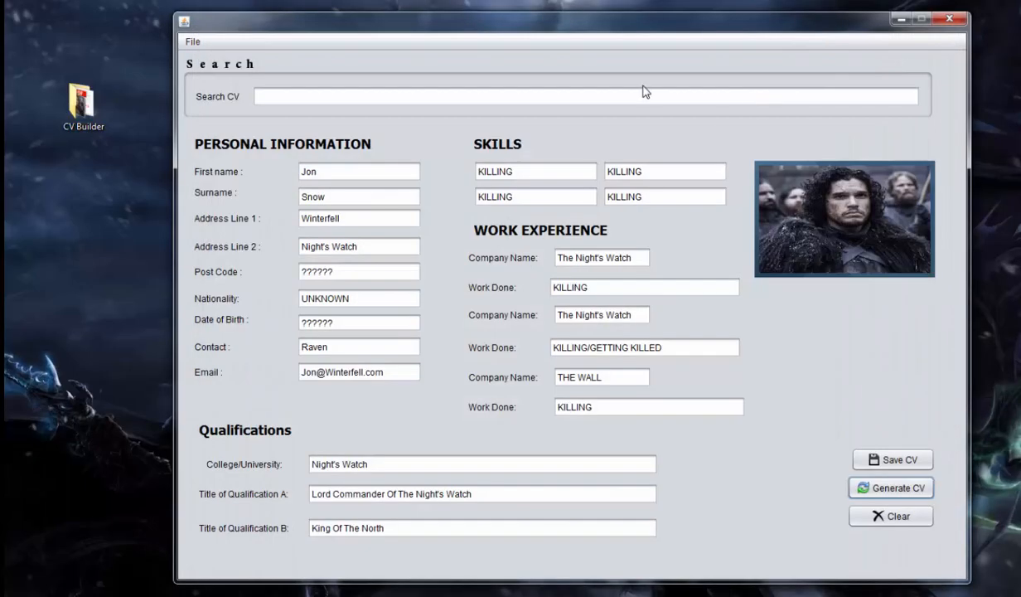
# Step: Start a search of saved CVs for Jon
pyautogui.click(890, 515)
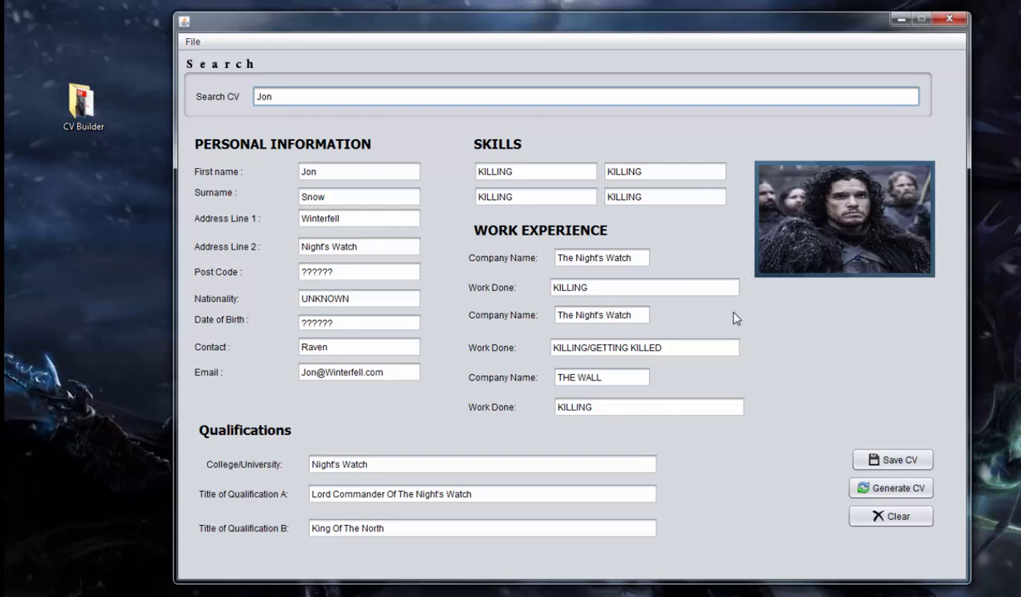
pyautogui.moveTo(840, 381)
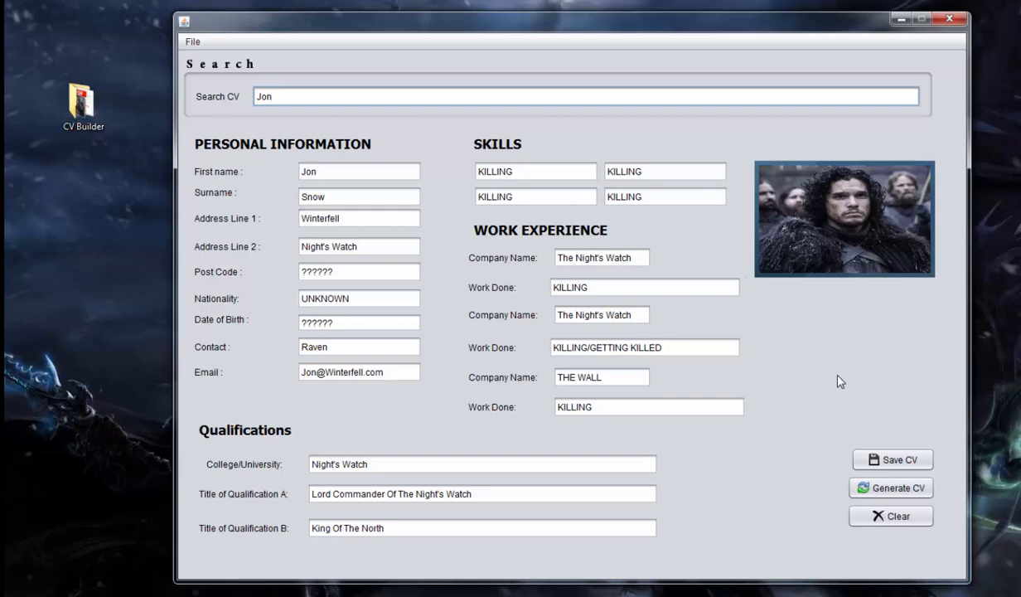